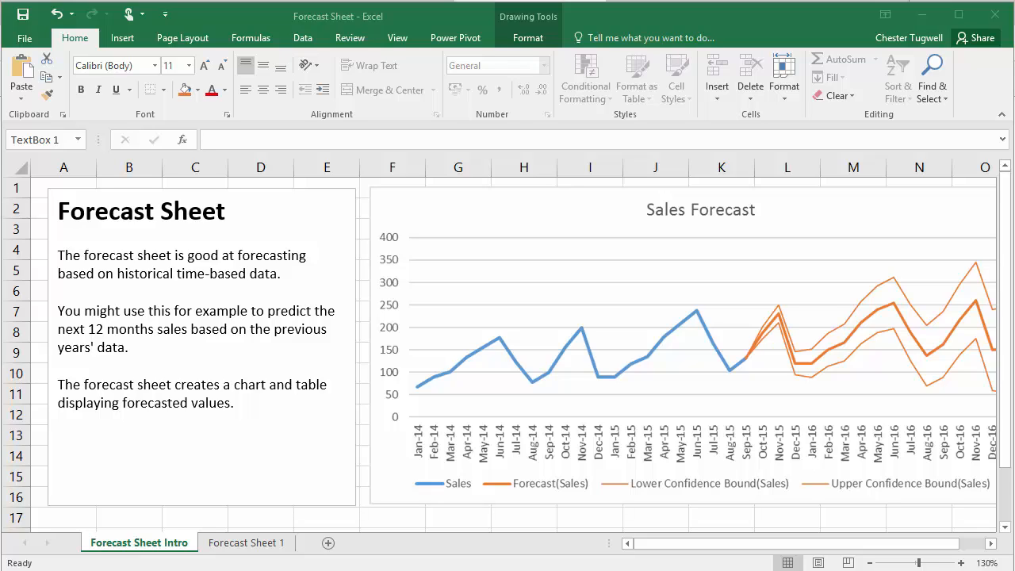
{"action": "mouse_move", "coordinate": [847, 270]}
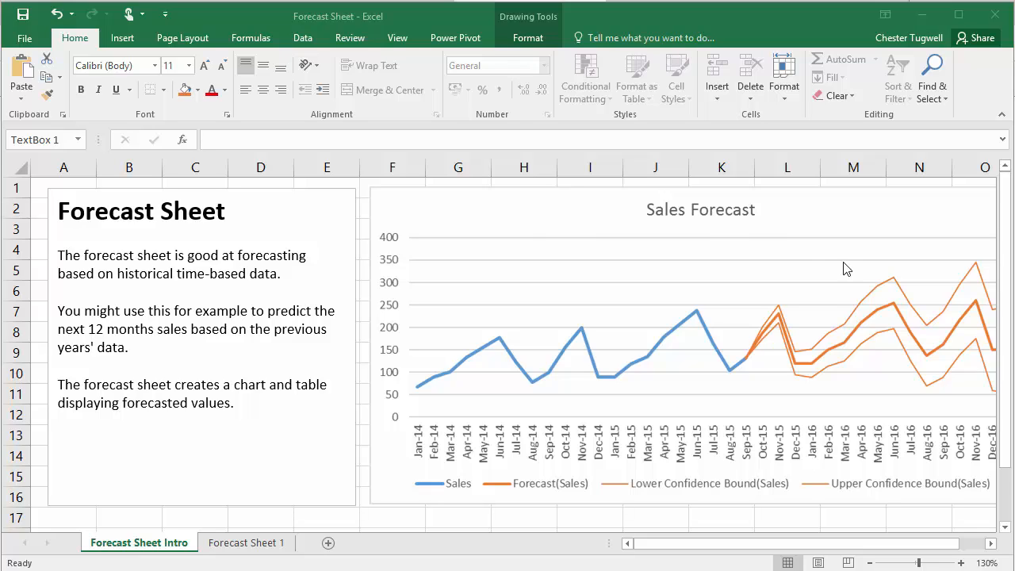
{"action": "mouse_move", "coordinate": [805, 222]}
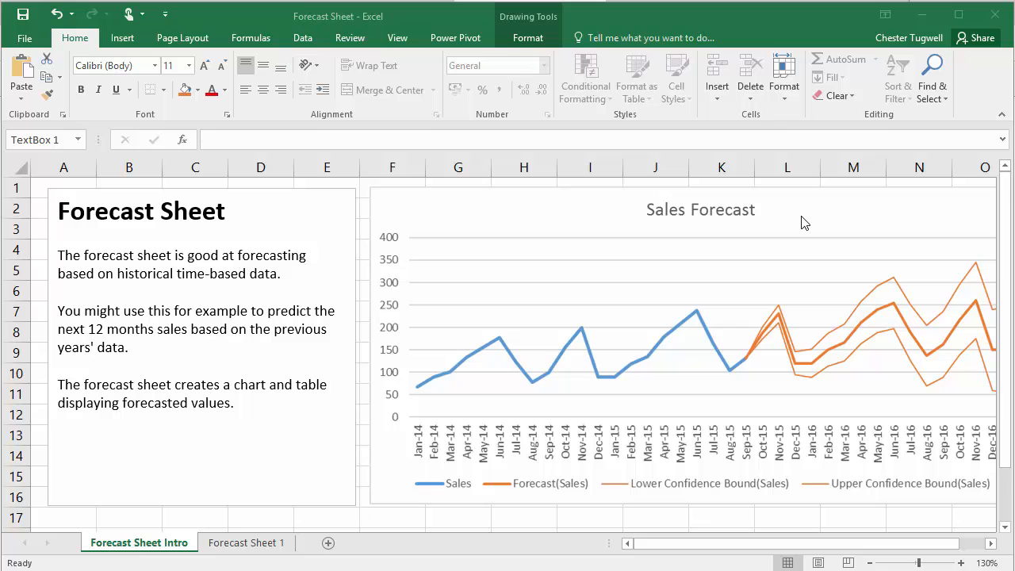
Switch to Forecast Sheet 1, select a cell in the Jan-14 to Sep-15 sales data and show the Data ribbon.
{"action": "left_click", "coordinate": [247, 542]}
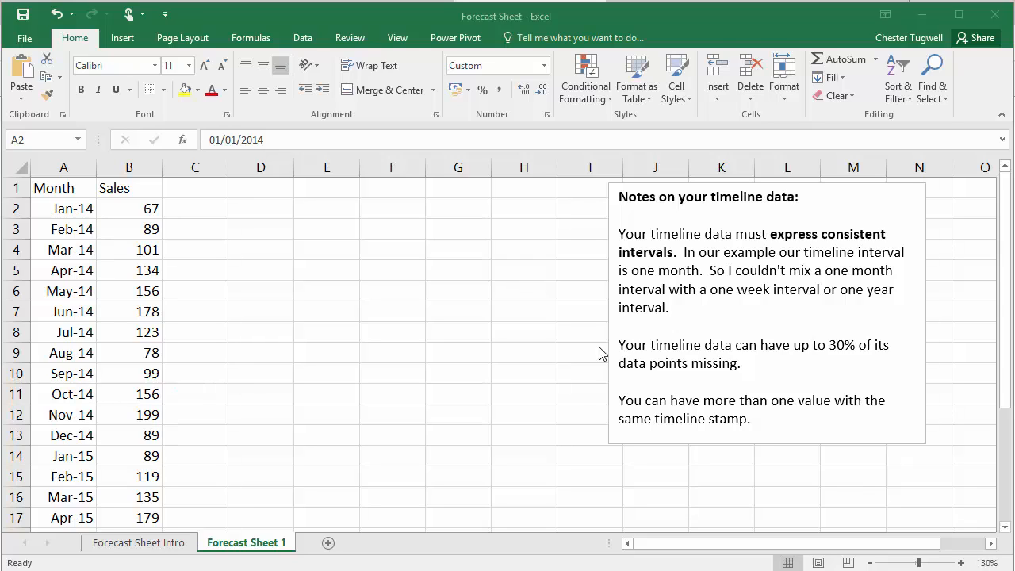
{"action": "mouse_move", "coordinate": [422, 296]}
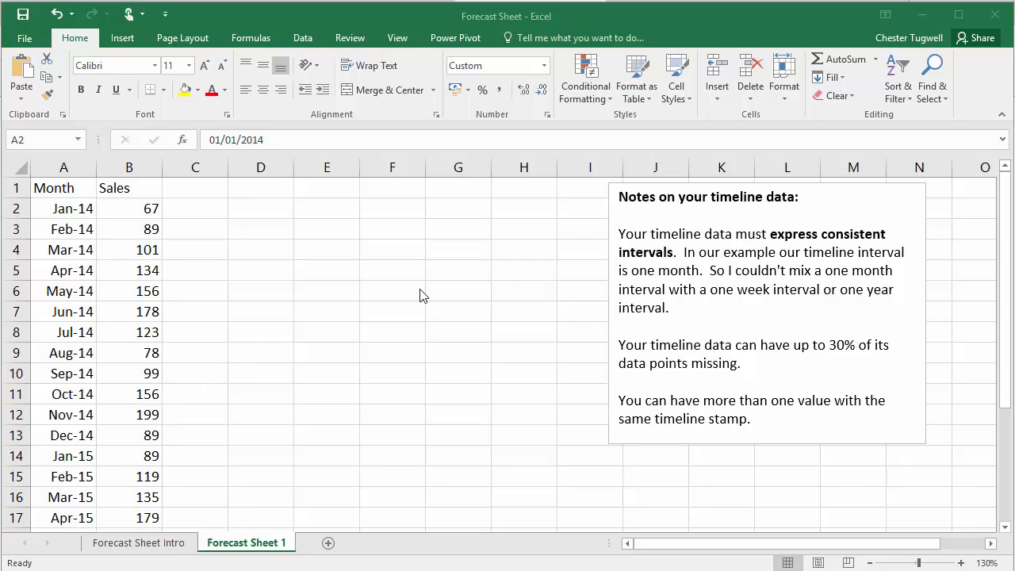
{"action": "left_click", "coordinate": [64, 209]}
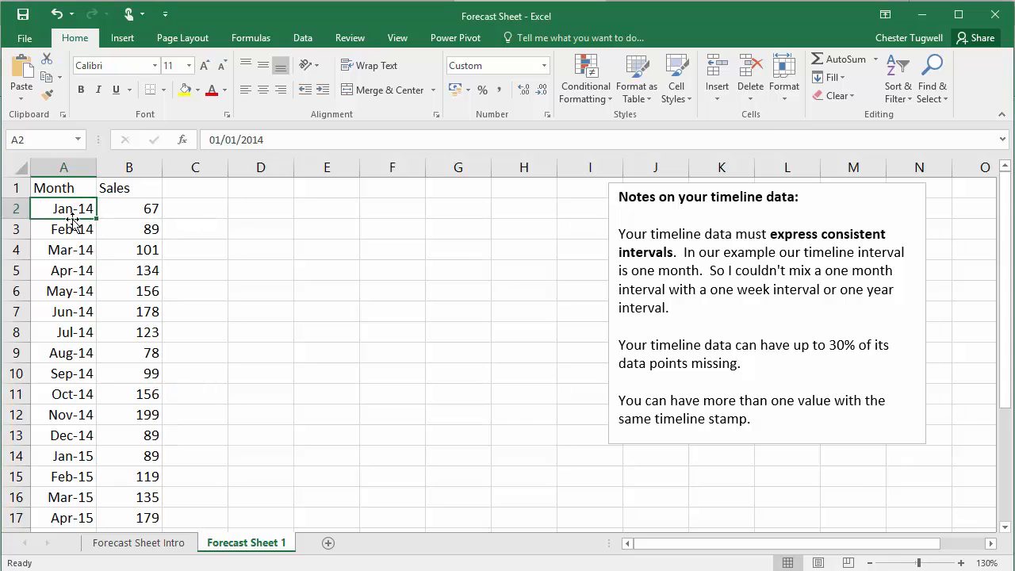
{"action": "scroll", "scroll_direction": "down", "scroll_amount": 3}
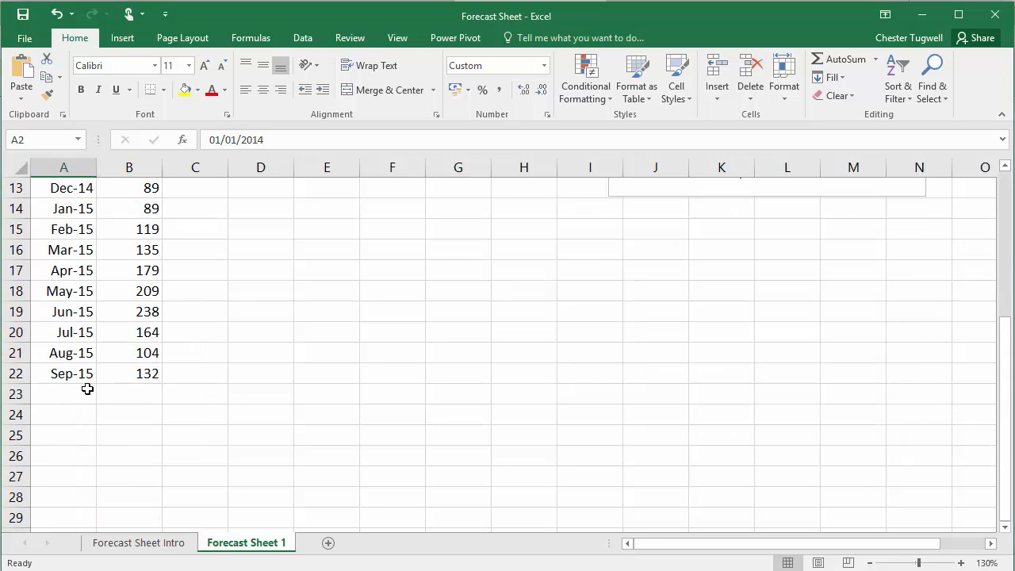
{"action": "mouse_move", "coordinate": [101, 380]}
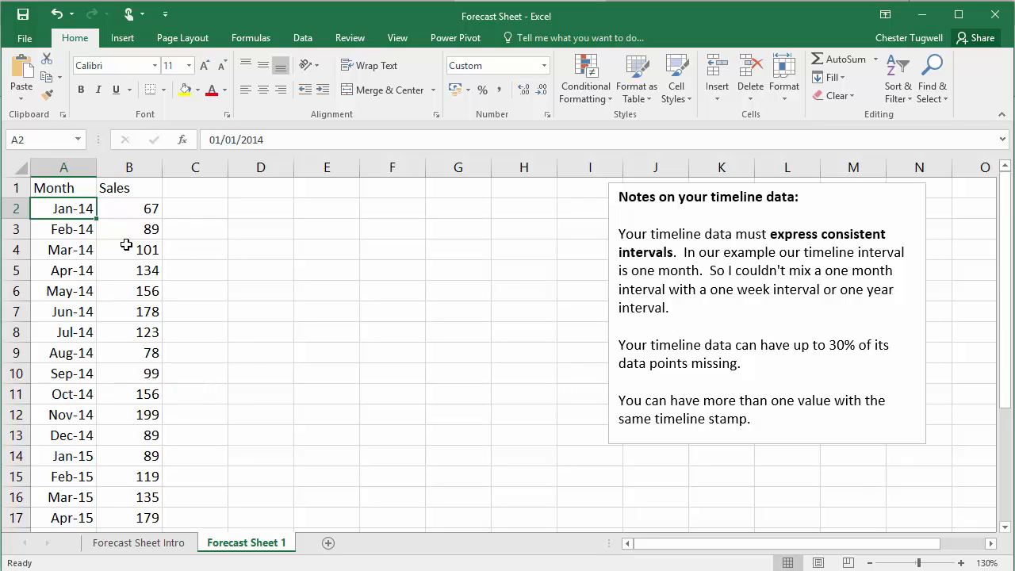
{"action": "mouse_move", "coordinate": [137, 291]}
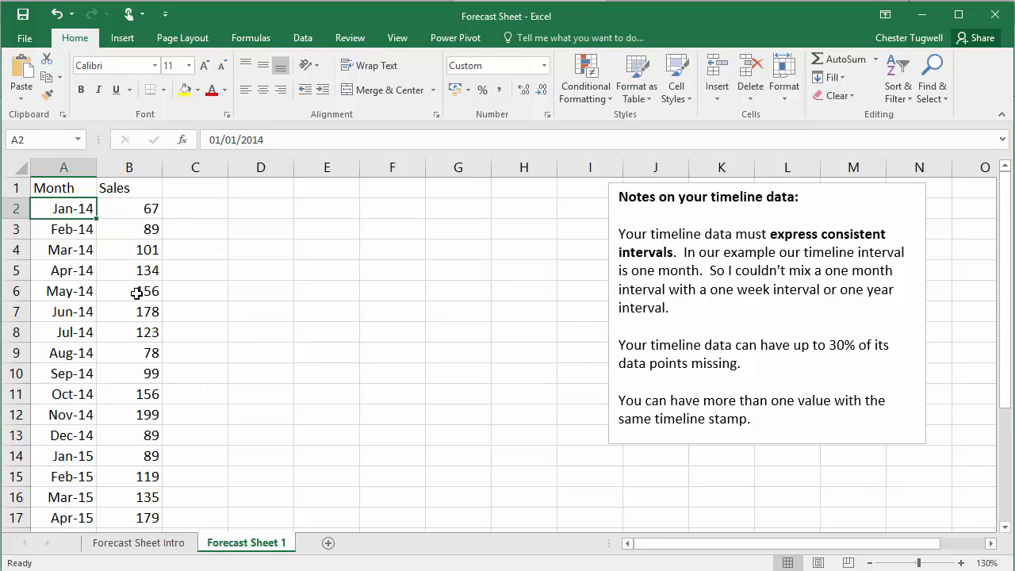
{"action": "left_click", "coordinate": [130, 291]}
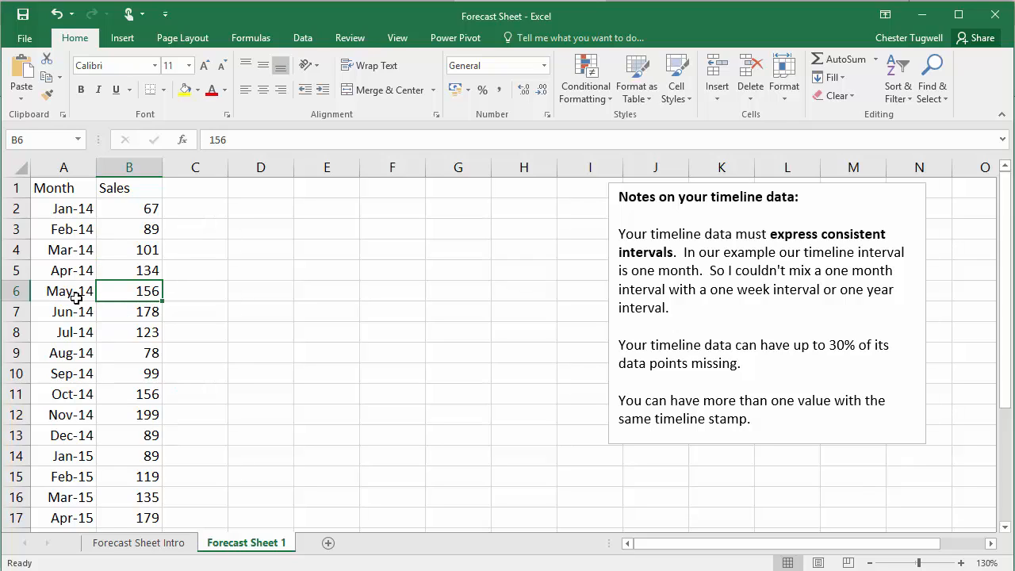
{"action": "mouse_move", "coordinate": [82, 310]}
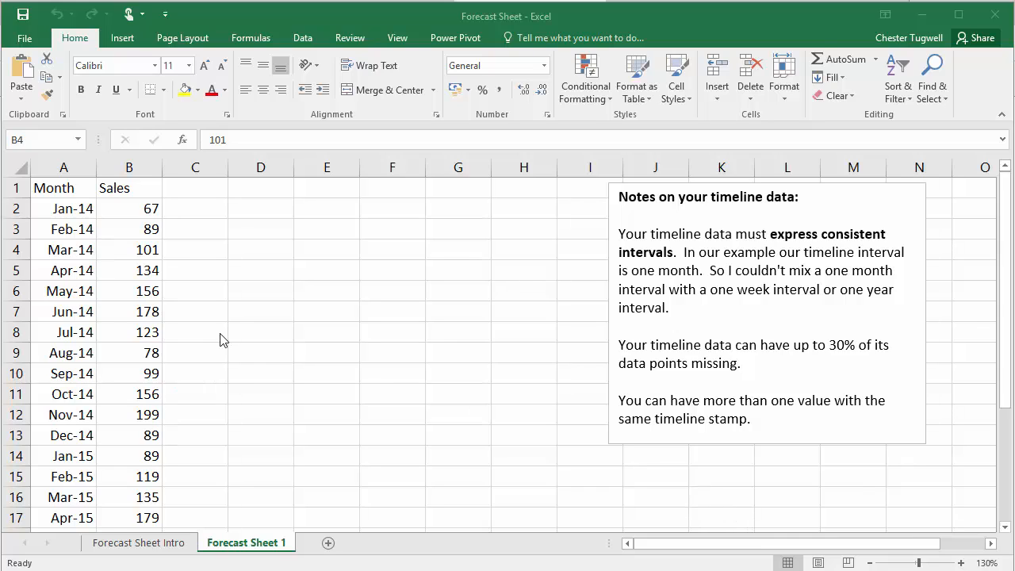
{"action": "left_click", "coordinate": [130, 249]}
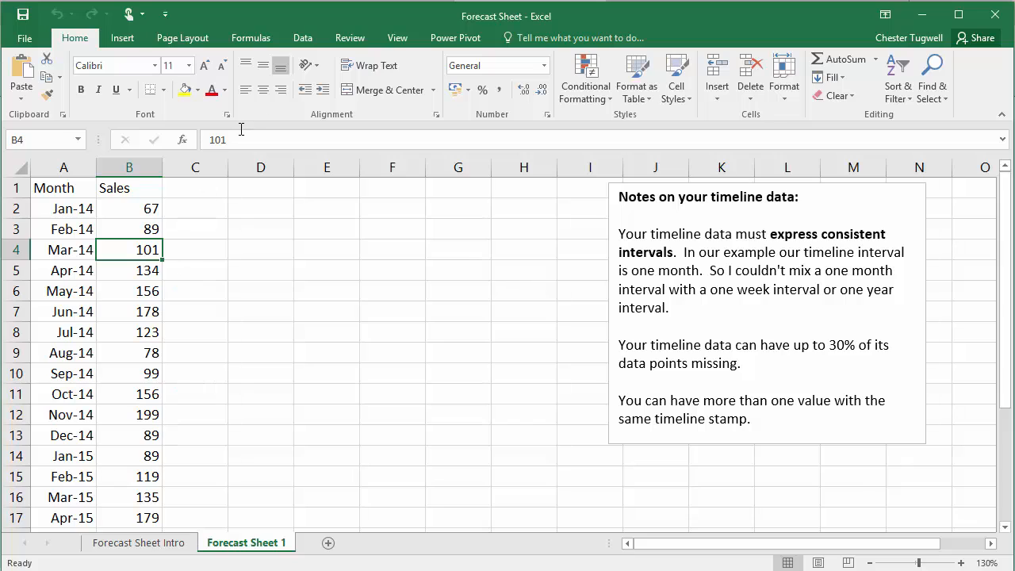
{"action": "left_click", "coordinate": [301, 38]}
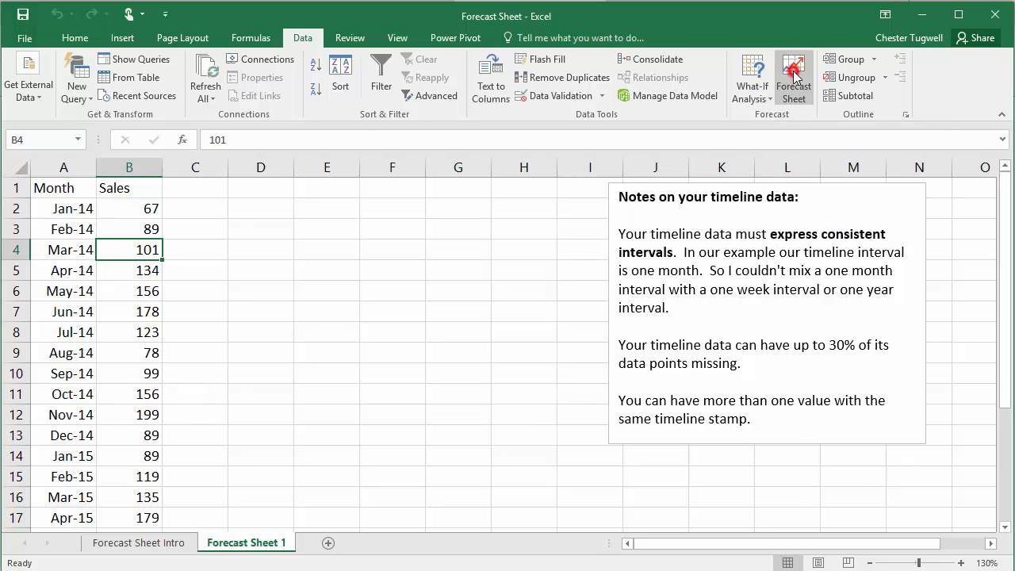
Start a Forecast Sheet from the selected Month and Sales data.
{"action": "left_click", "coordinate": [793, 76]}
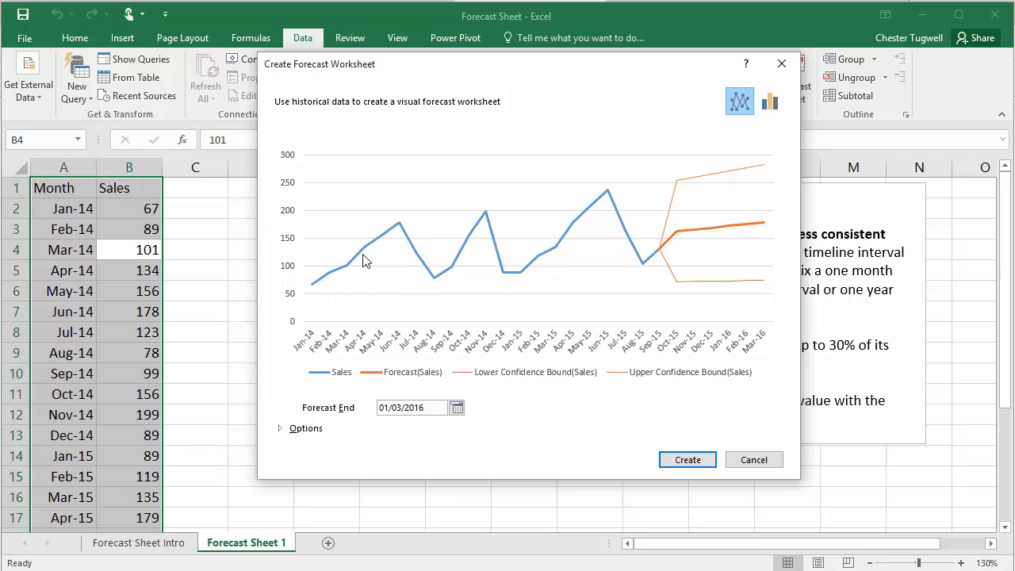
{"action": "mouse_move", "coordinate": [540, 271]}
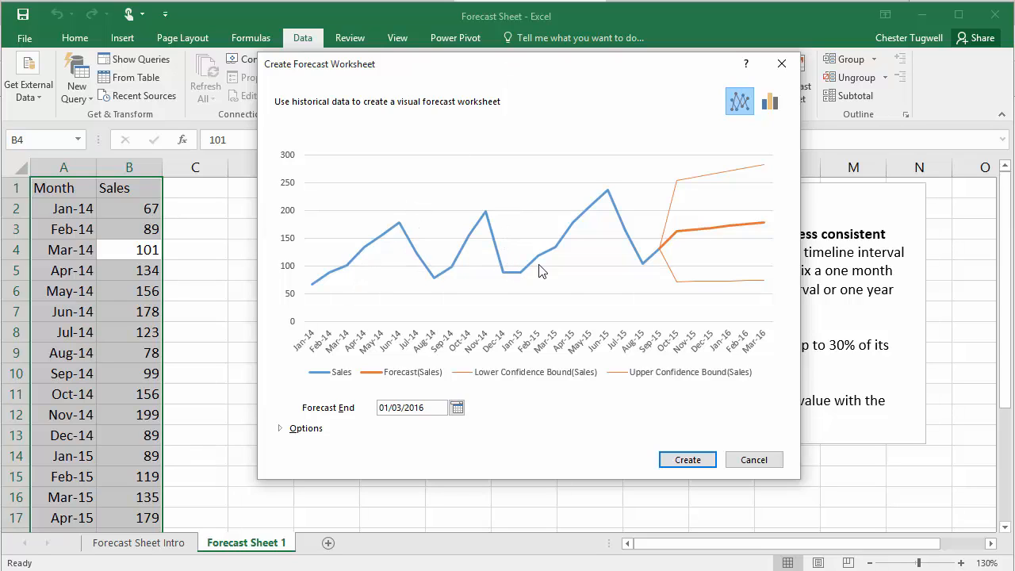
{"action": "mouse_move", "coordinate": [428, 273]}
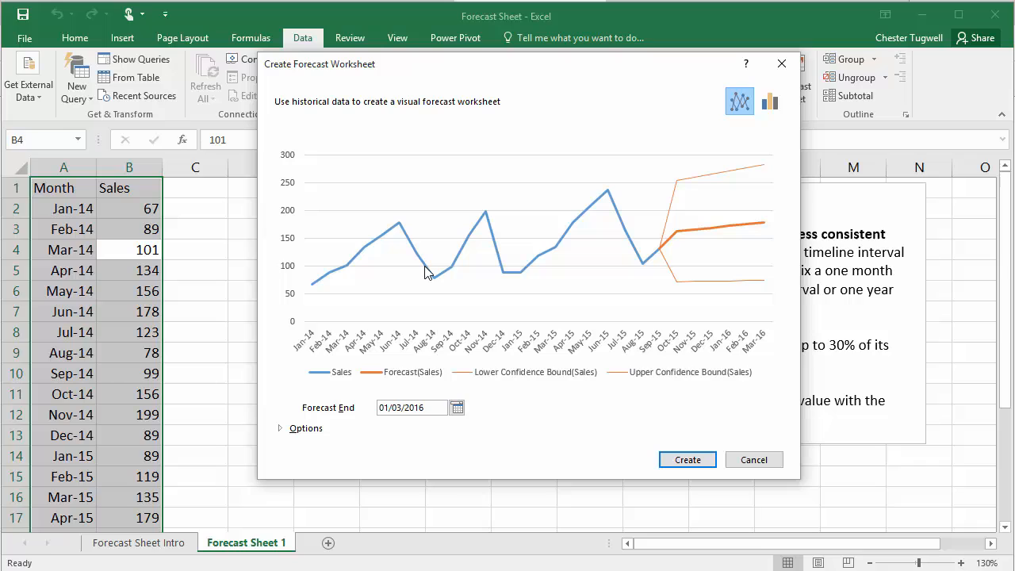
{"action": "mouse_move", "coordinate": [400, 230]}
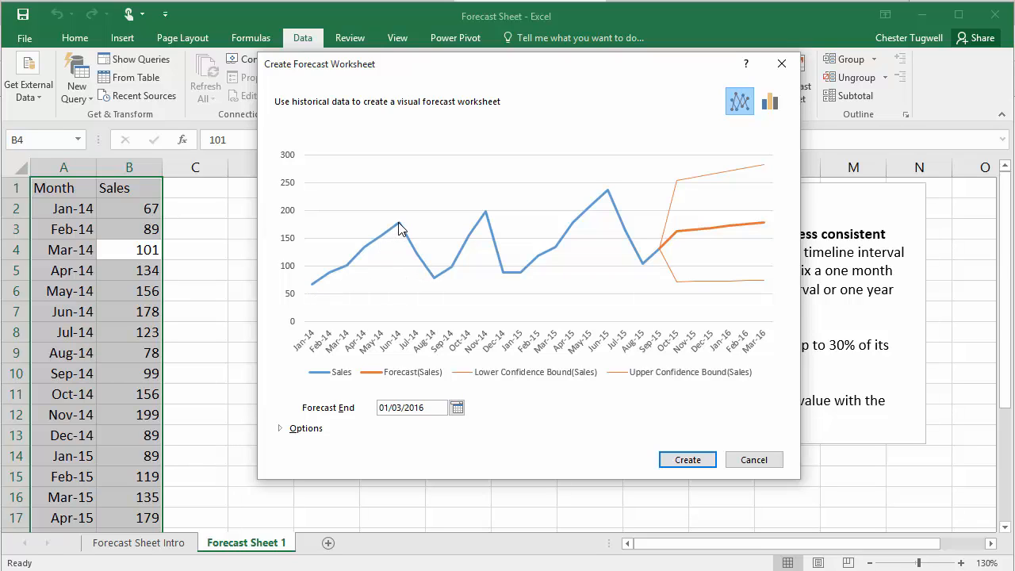
{"action": "mouse_move", "coordinate": [479, 220]}
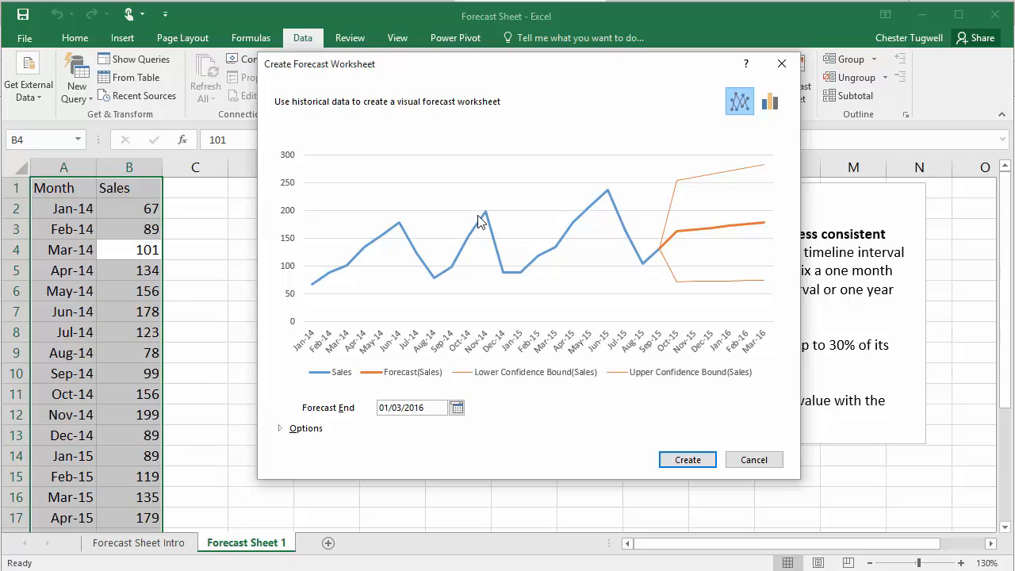
{"action": "mouse_move", "coordinate": [705, 285]}
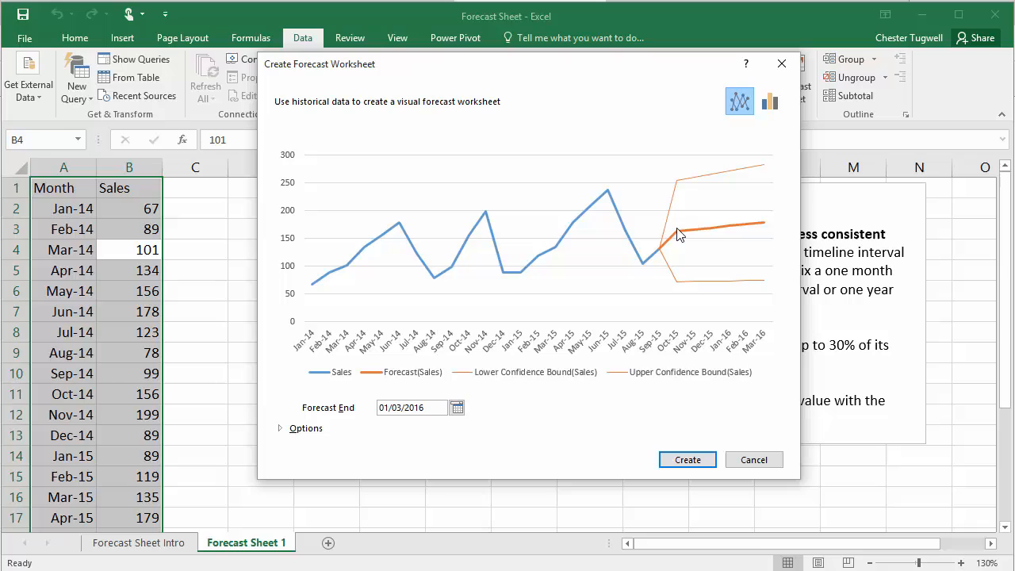
{"action": "mouse_move", "coordinate": [764, 230]}
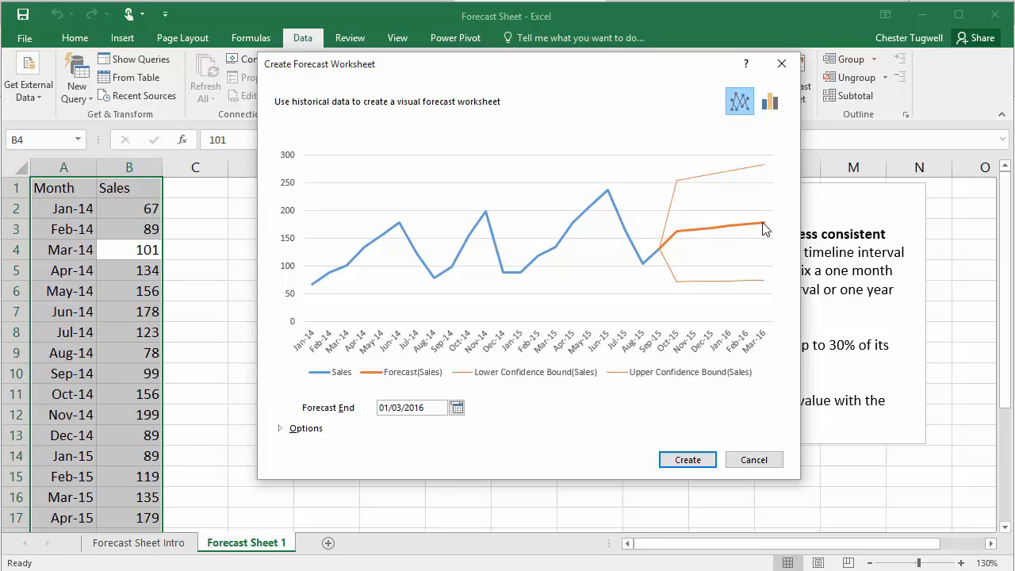
{"action": "mouse_move", "coordinate": [590, 184]}
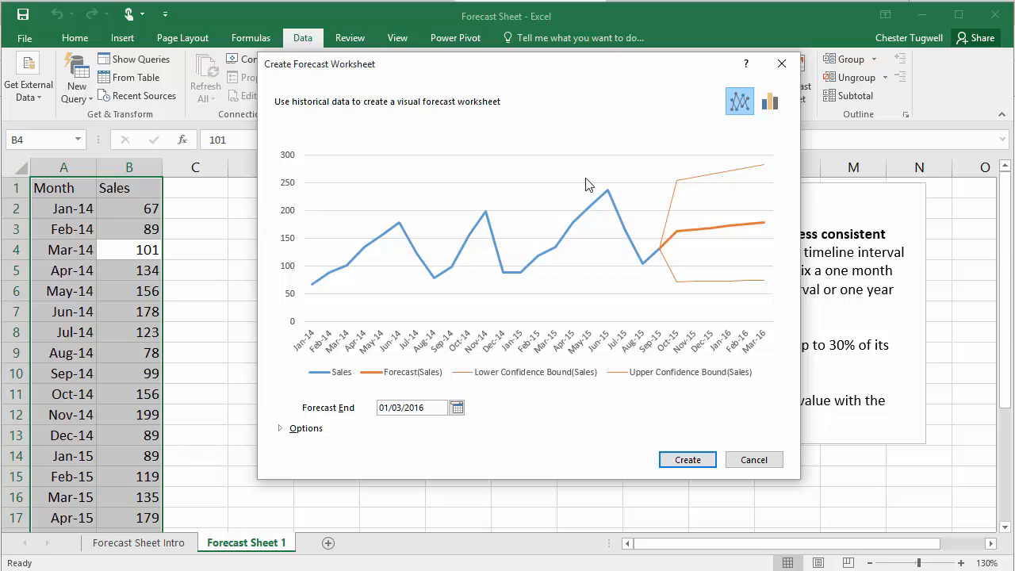
{"action": "mouse_move", "coordinate": [469, 217]}
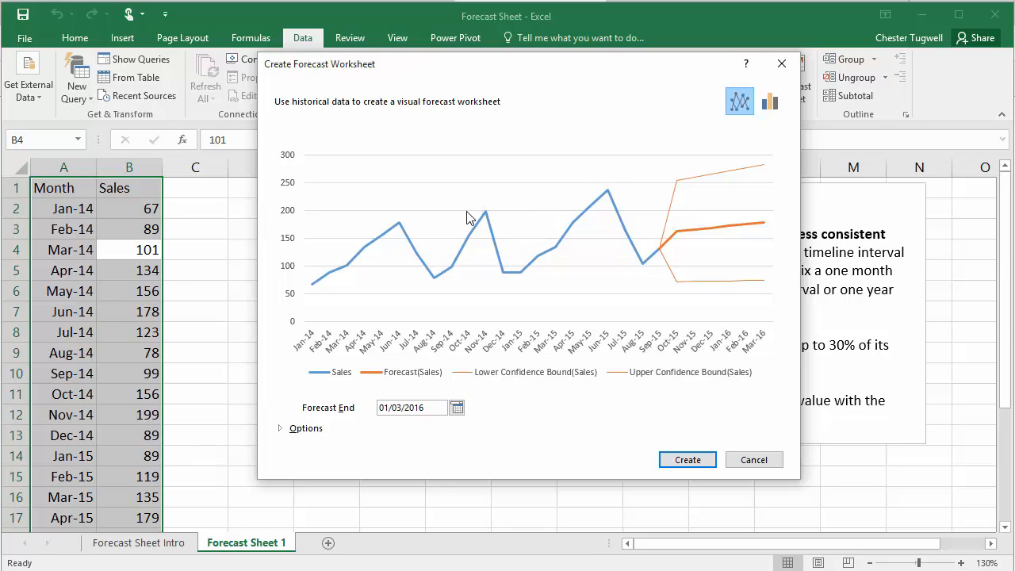
{"action": "mouse_move", "coordinate": [412, 237]}
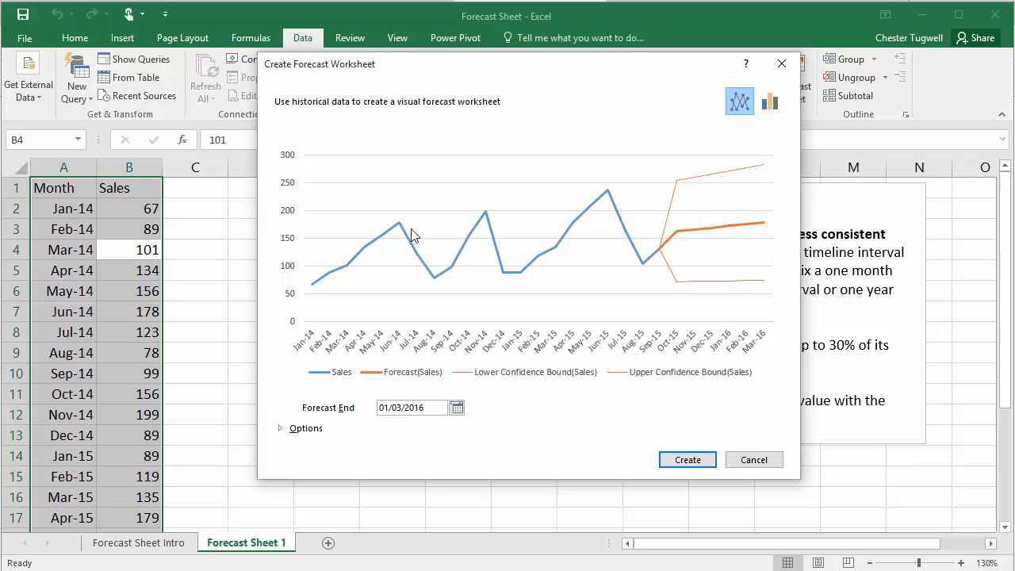
{"action": "mouse_move", "coordinate": [367, 235]}
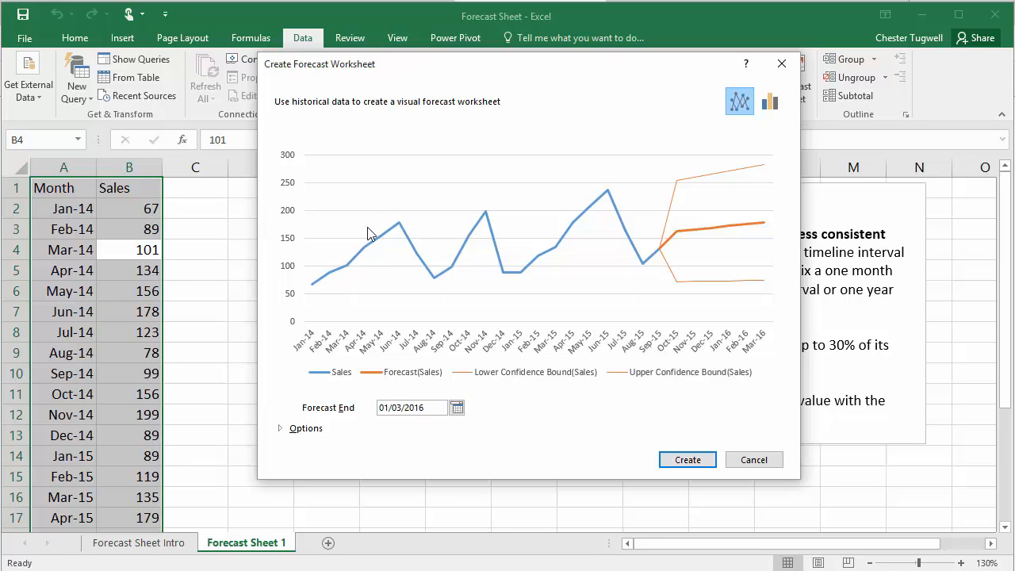
{"action": "mouse_move", "coordinate": [547, 273]}
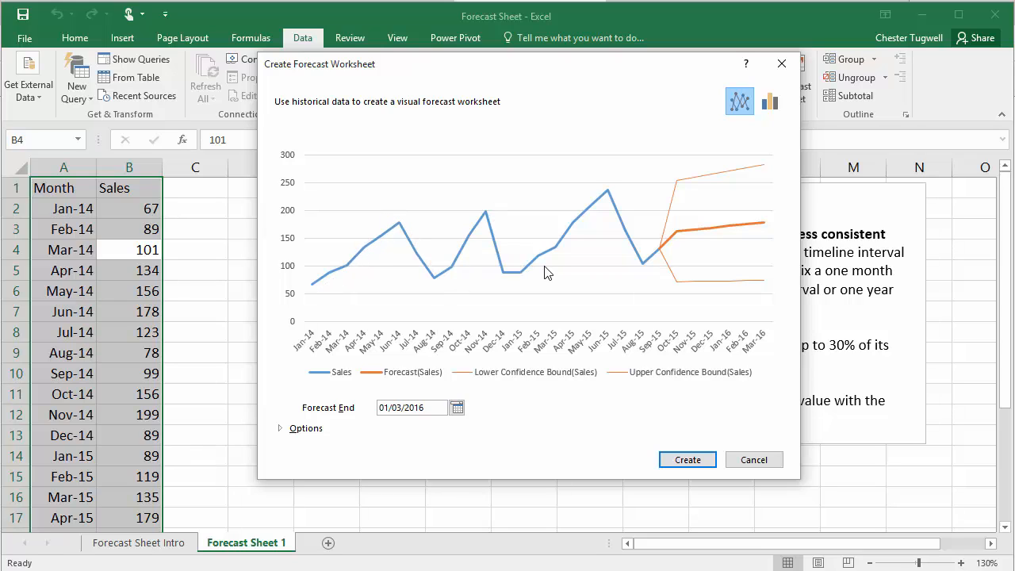
{"action": "mouse_move", "coordinate": [770, 229]}
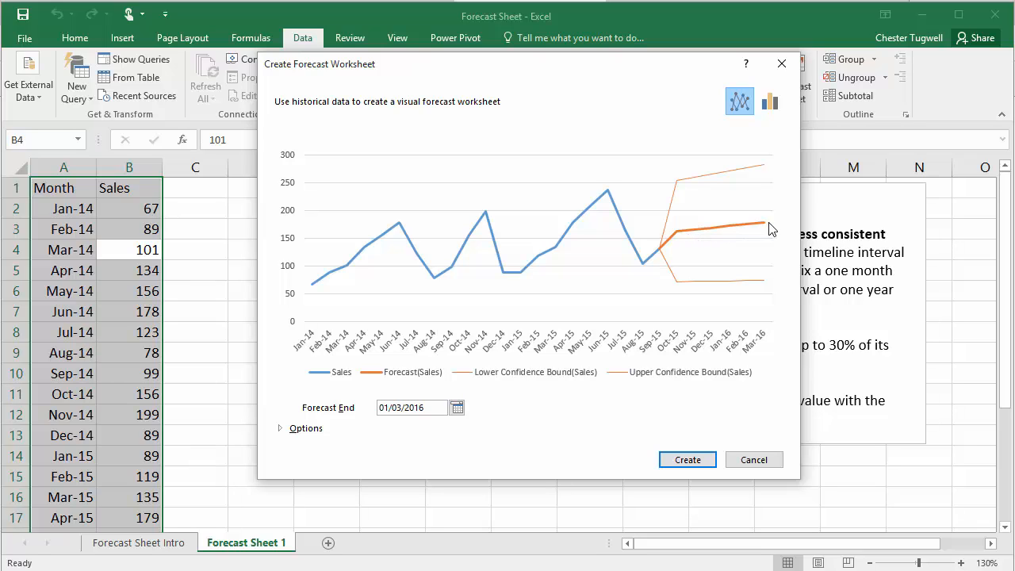
{"action": "mouse_move", "coordinate": [767, 230]}
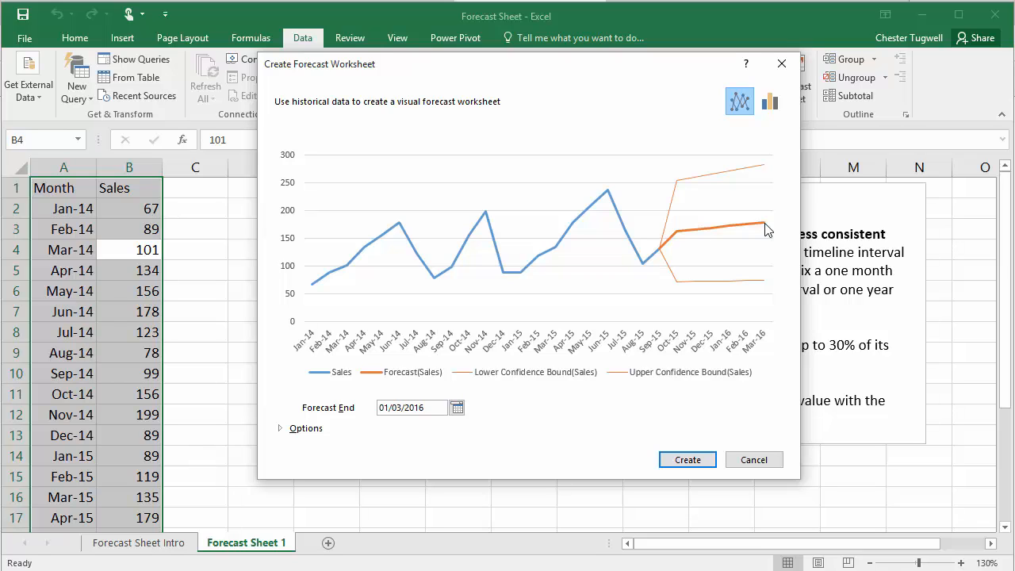
{"action": "mouse_move", "coordinate": [764, 231]}
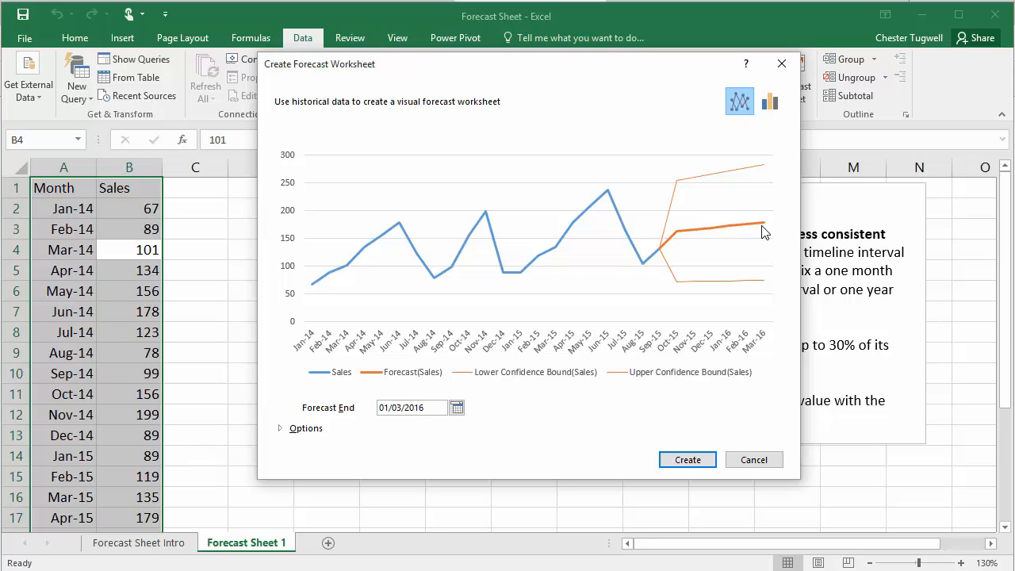
{"action": "mouse_move", "coordinate": [325, 409]}
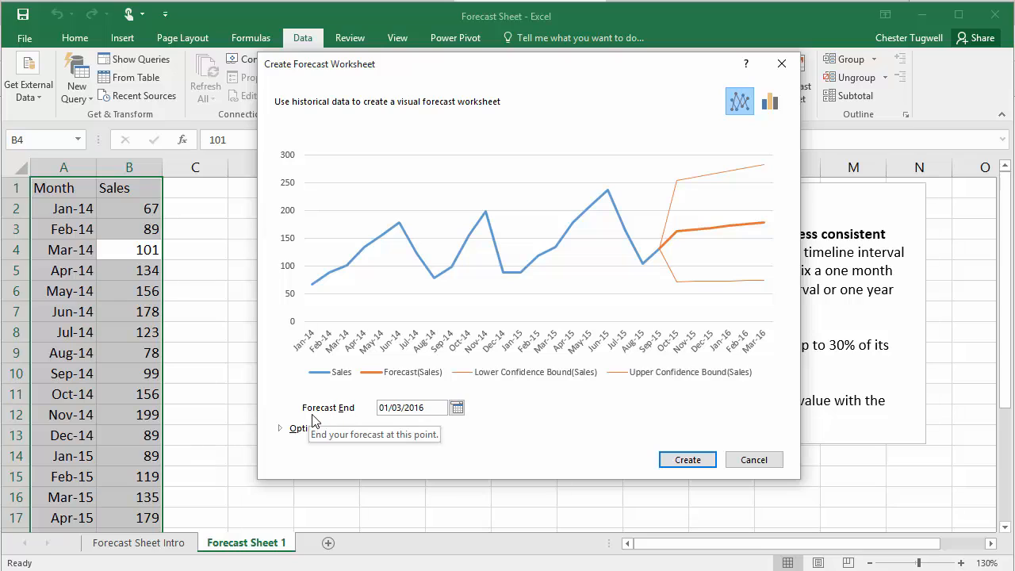
{"action": "mouse_move", "coordinate": [380, 419]}
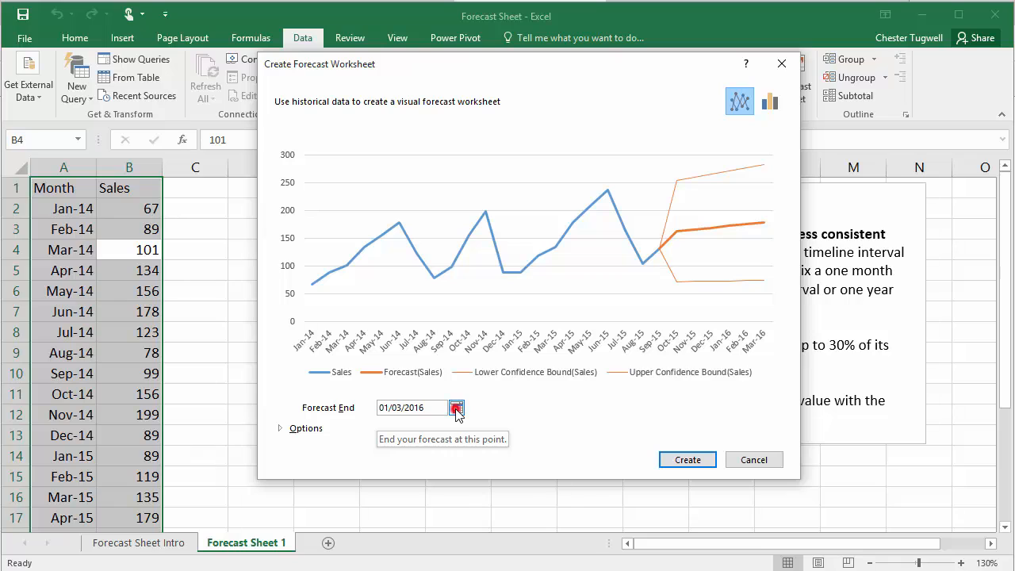
Set the Forecast End date to 01/12/2016 via the calendar.
{"action": "left_click", "coordinate": [456, 407]}
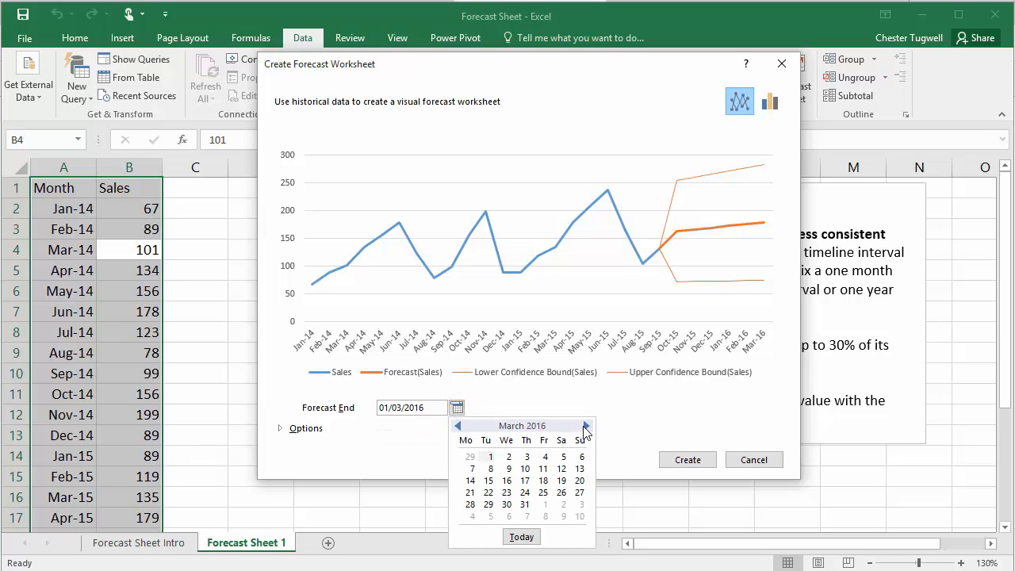
{"action": "left_click", "coordinate": [586, 425]}
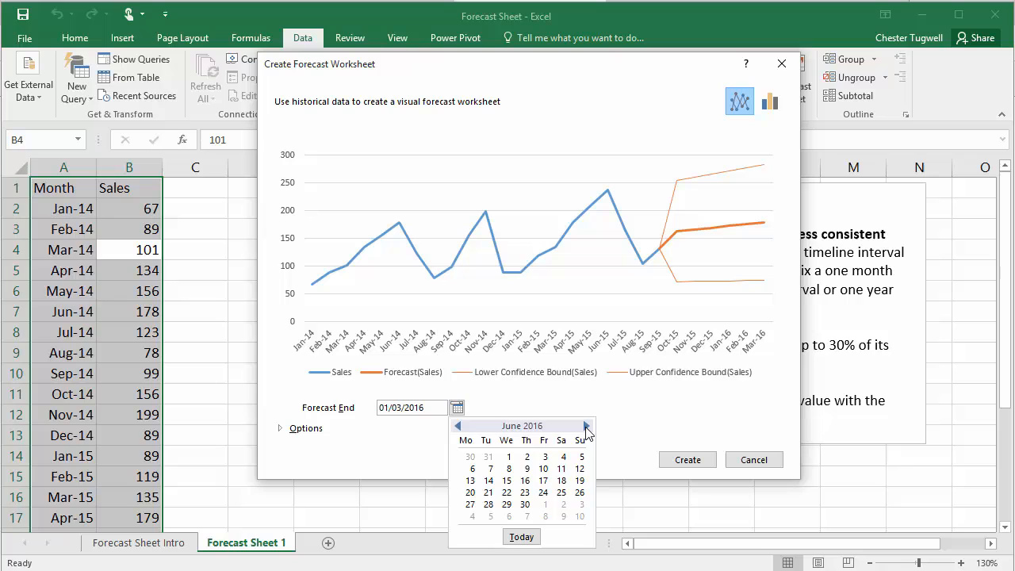
{"action": "left_click", "coordinate": [587, 425]}
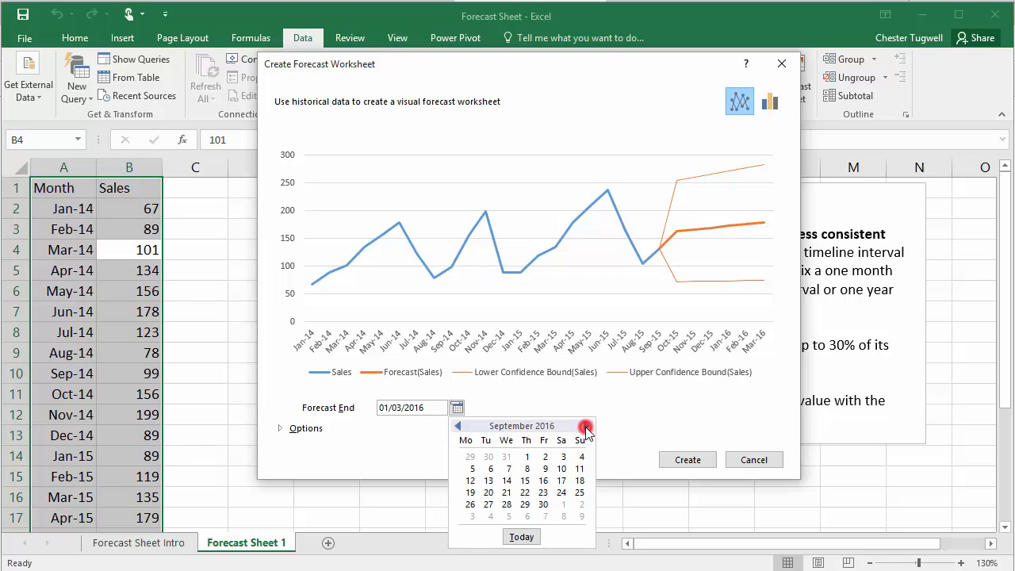
{"action": "left_click", "coordinate": [587, 425]}
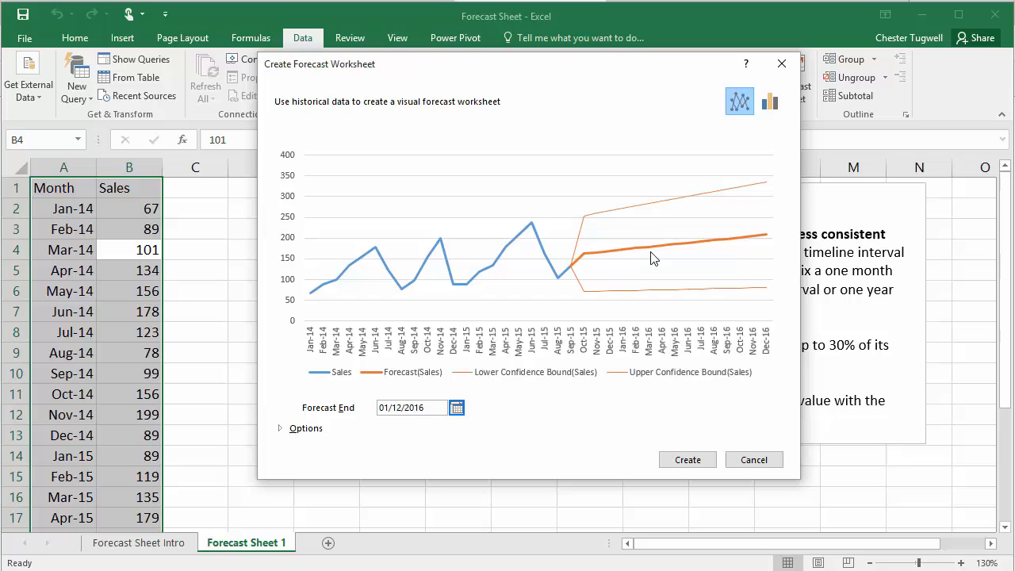
{"action": "mouse_move", "coordinate": [767, 241]}
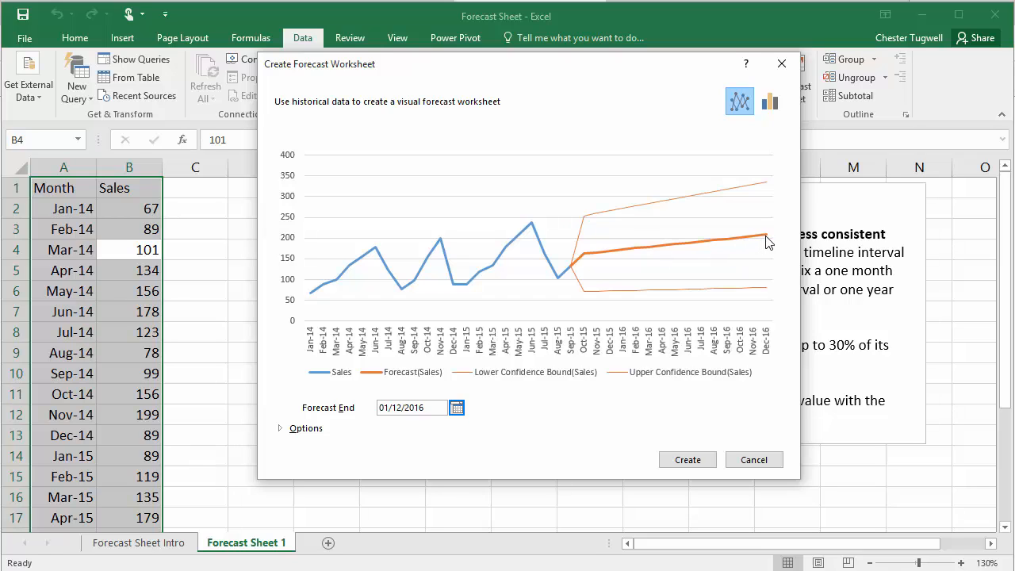
{"action": "mouse_move", "coordinate": [422, 296]}
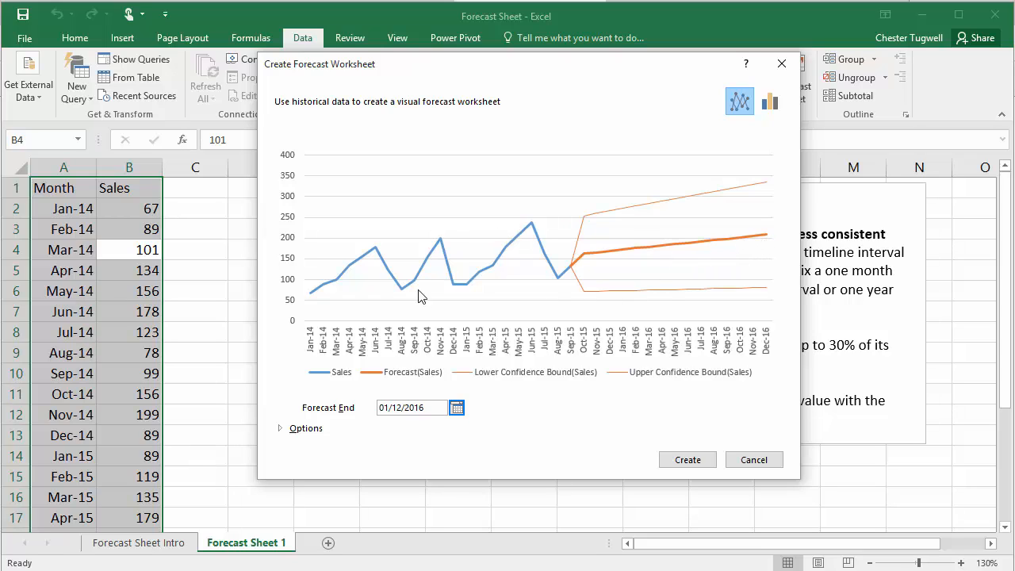
{"action": "mouse_move", "coordinate": [514, 238]}
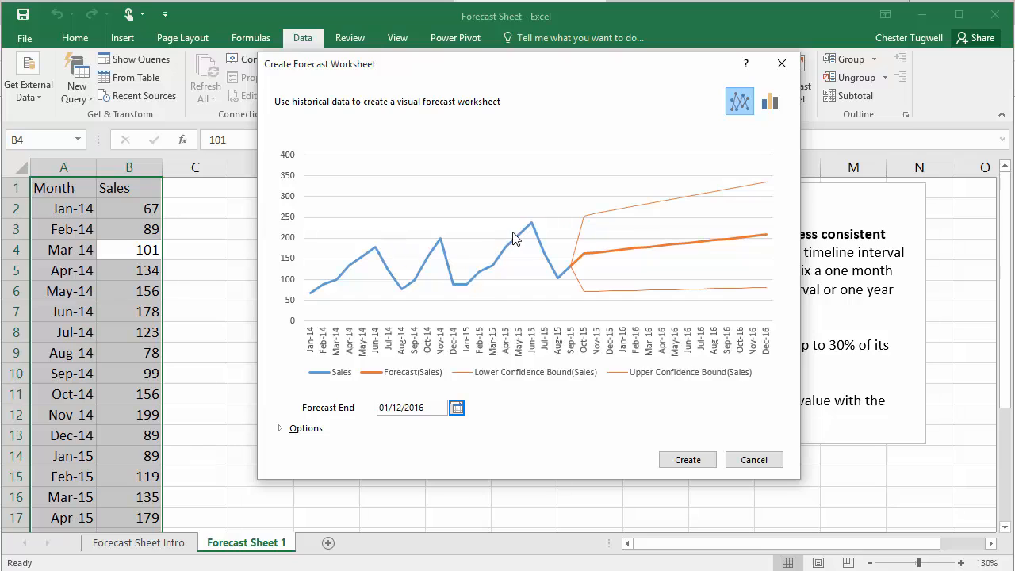
{"action": "mouse_move", "coordinate": [282, 434]}
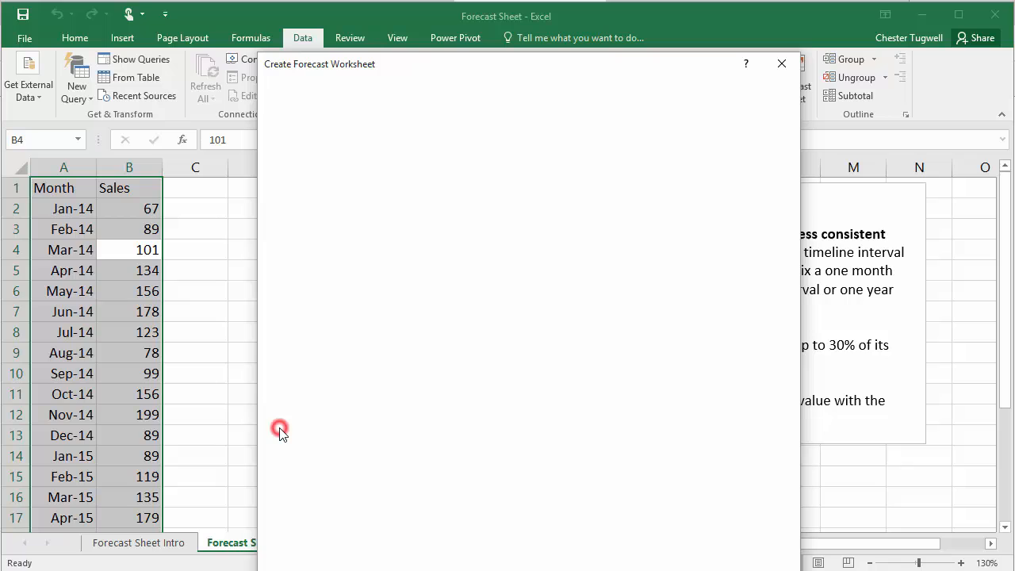
Expand Options and choose Set Manually seasonality, ready to enter 12.
{"action": "left_click", "coordinate": [279, 428]}
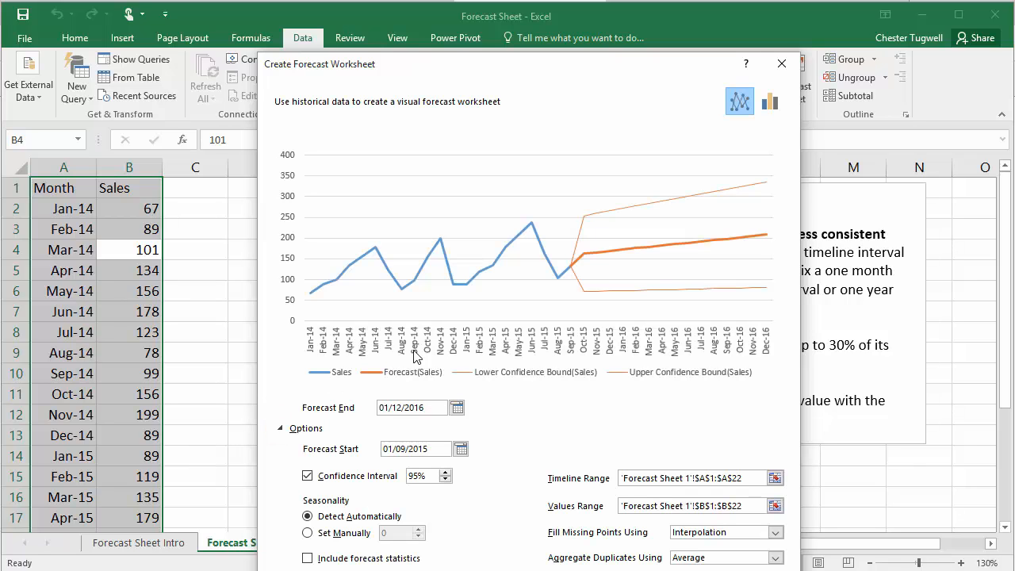
{"action": "mouse_move", "coordinate": [320, 510]}
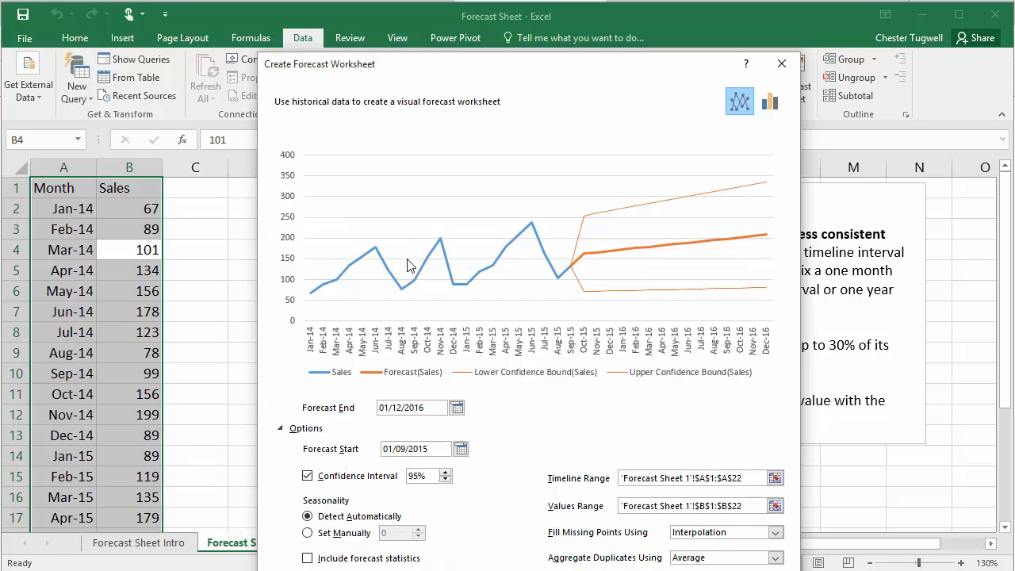
{"action": "mouse_move", "coordinate": [473, 294]}
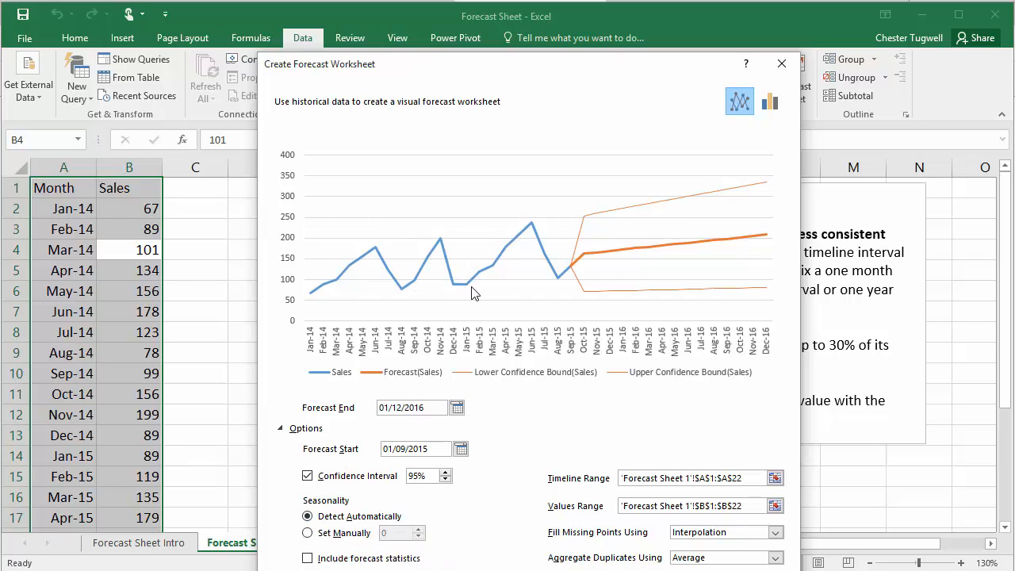
{"action": "left_click", "coordinate": [307, 533]}
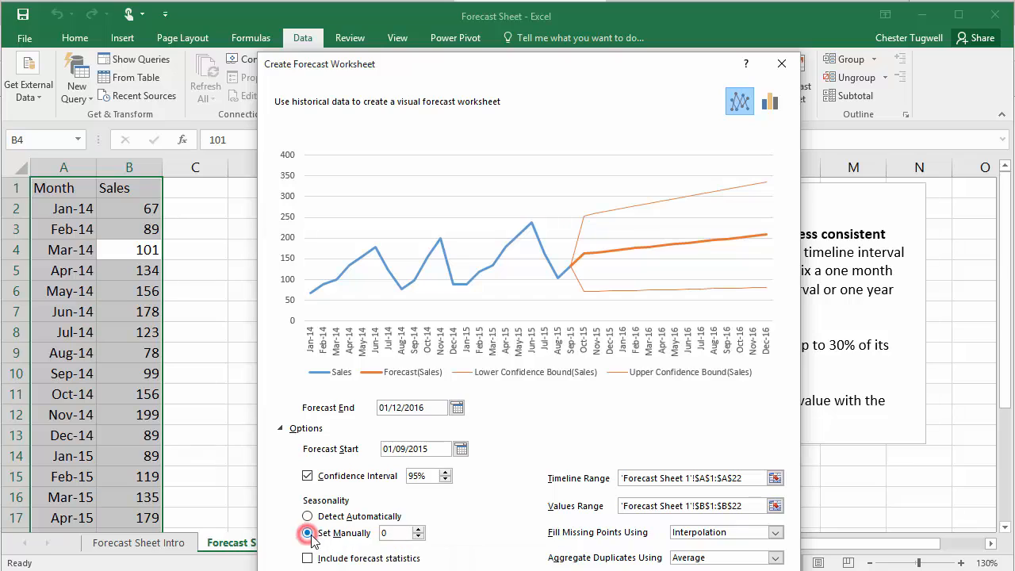
{"action": "left_click", "coordinate": [307, 532]}
{"action": "type", "text": "12"}
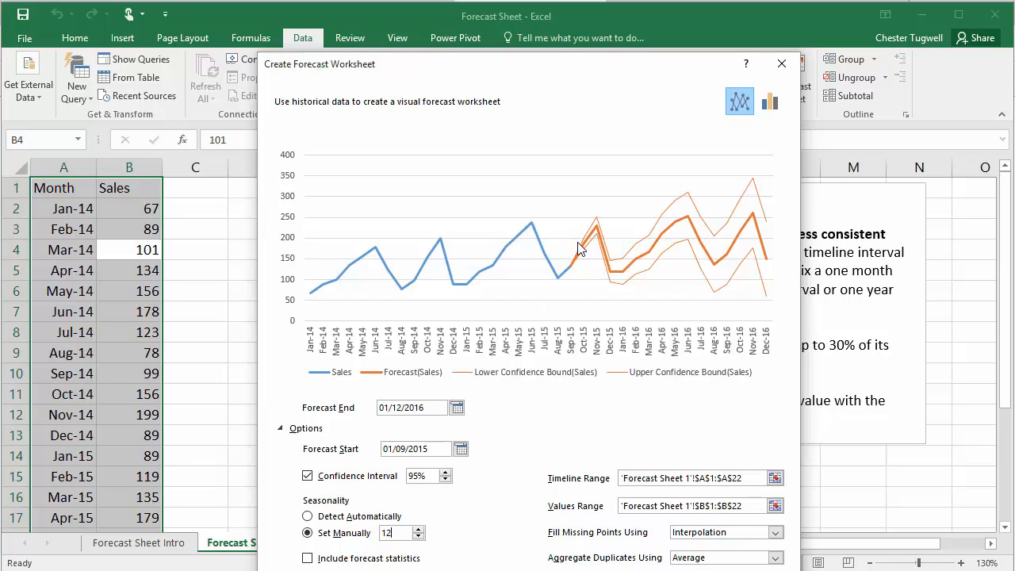
{"action": "mouse_move", "coordinate": [743, 260]}
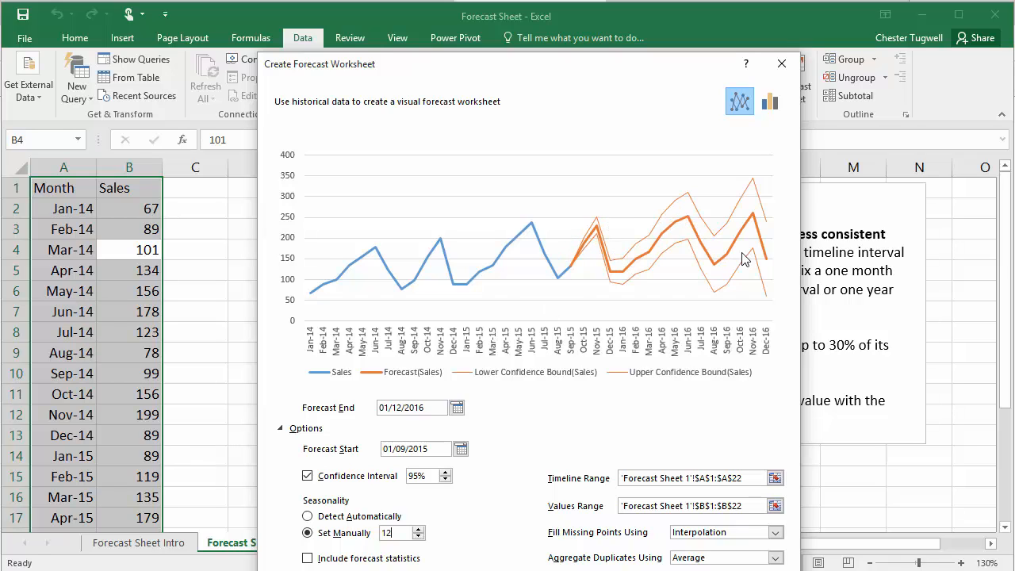
{"action": "mouse_move", "coordinate": [716, 226]}
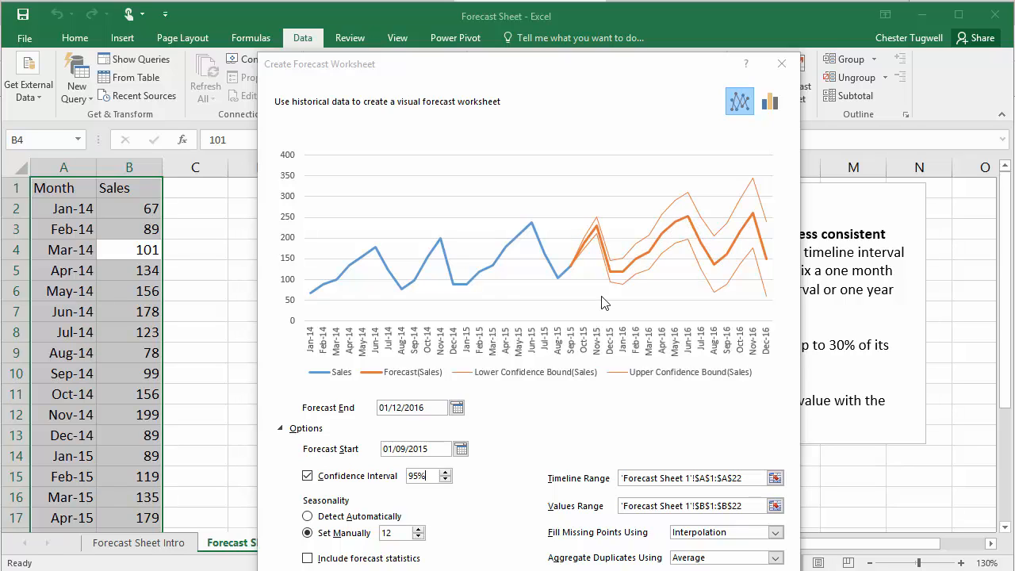
{"action": "mouse_move", "coordinate": [666, 263]}
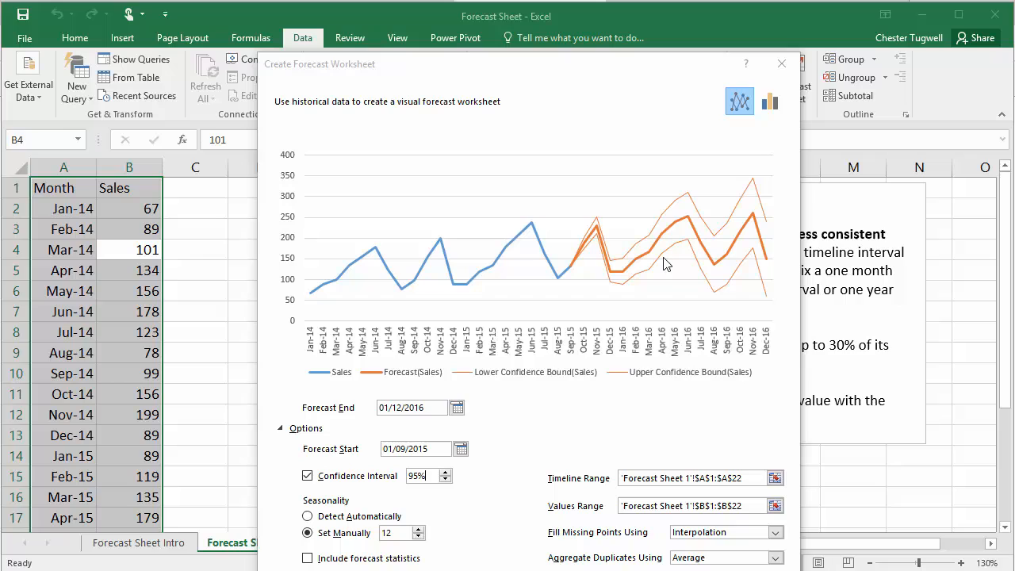
{"action": "mouse_move", "coordinate": [642, 235]}
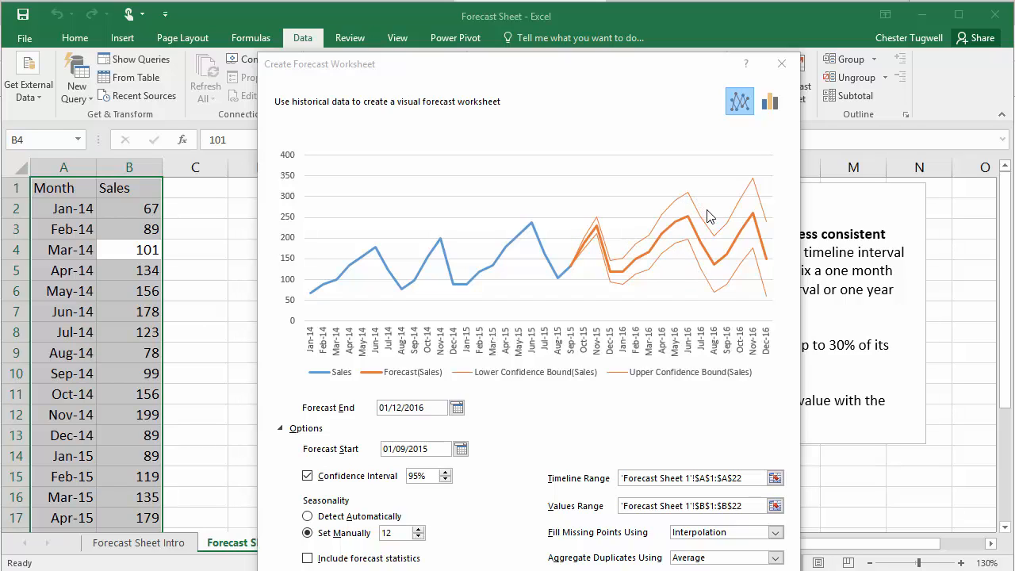
{"action": "mouse_move", "coordinate": [738, 193]}
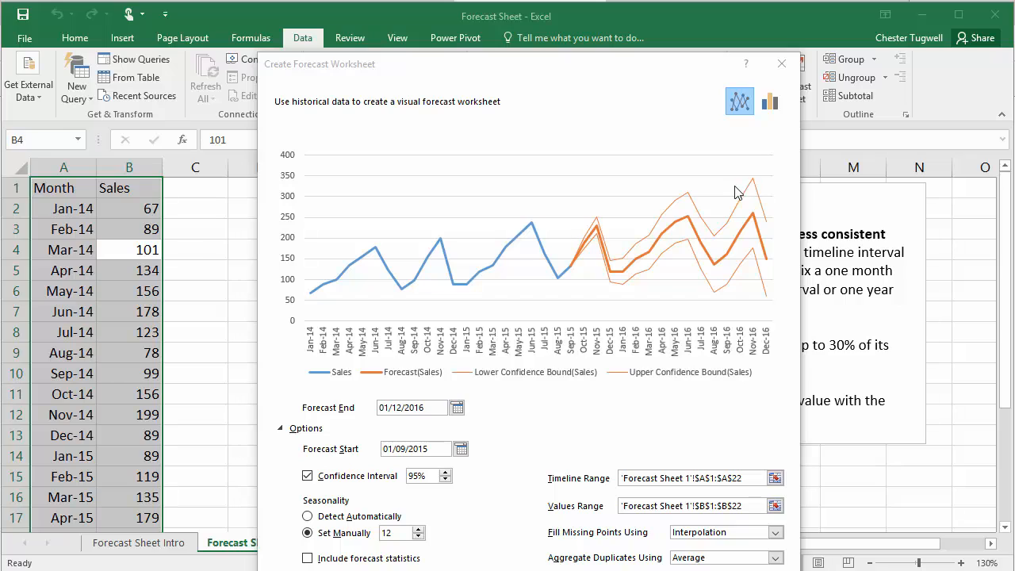
{"action": "mouse_move", "coordinate": [520, 397]}
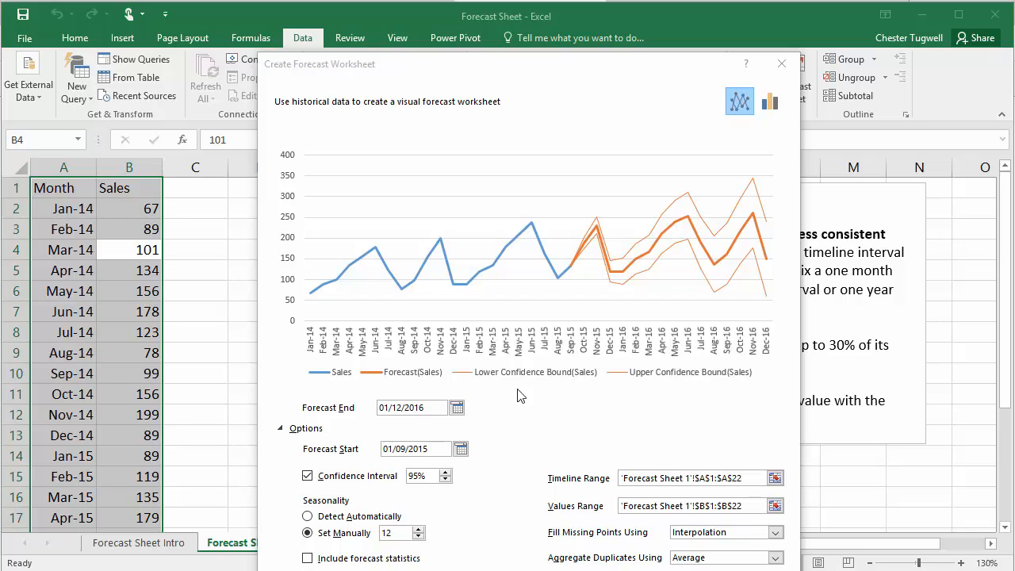
{"action": "left_click", "coordinate": [307, 476]}
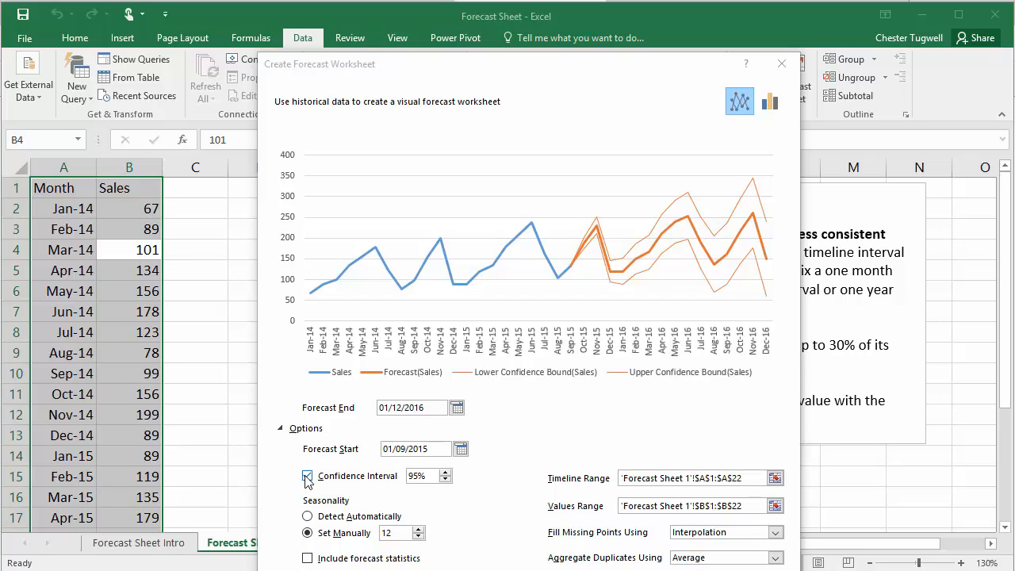
{"action": "left_click", "coordinate": [307, 476]}
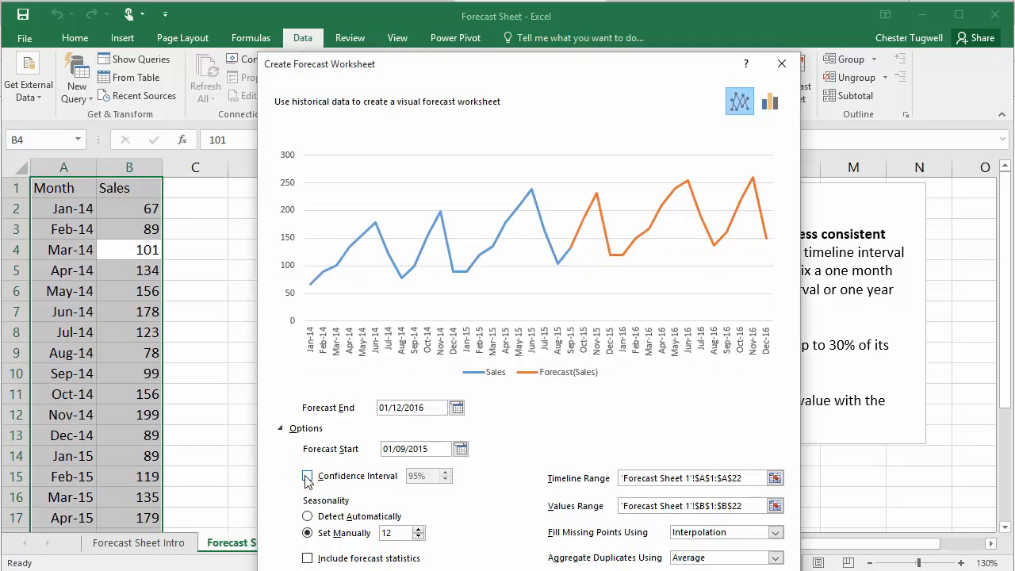
{"action": "left_click", "coordinate": [307, 475]}
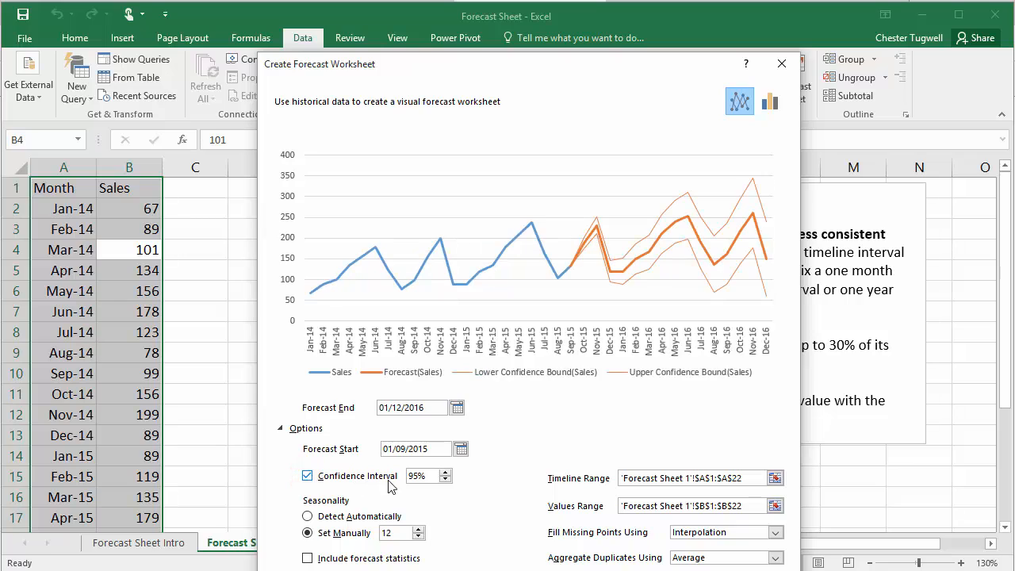
{"action": "mouse_move", "coordinate": [420, 475]}
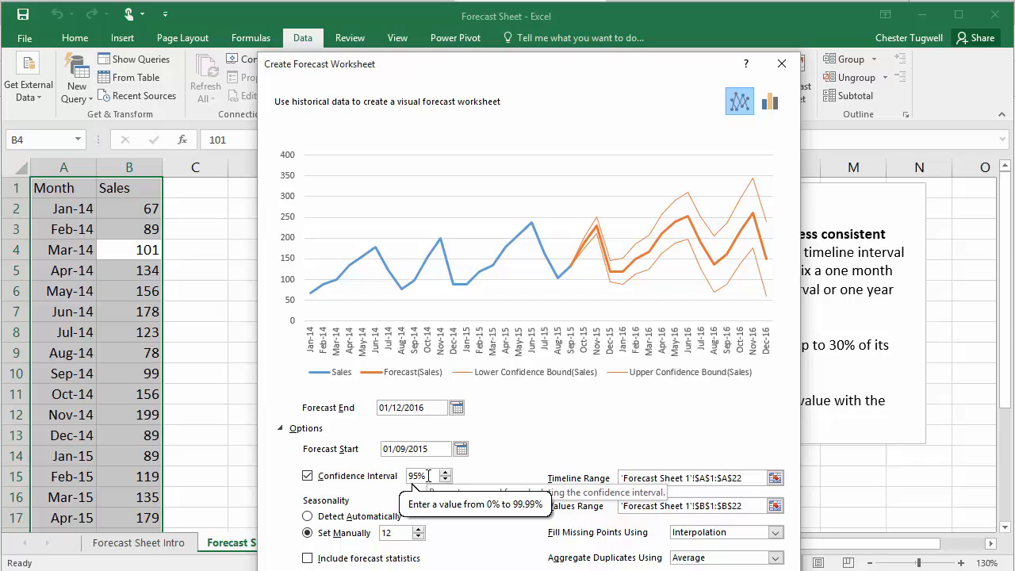
{"action": "mouse_move", "coordinate": [478, 431]}
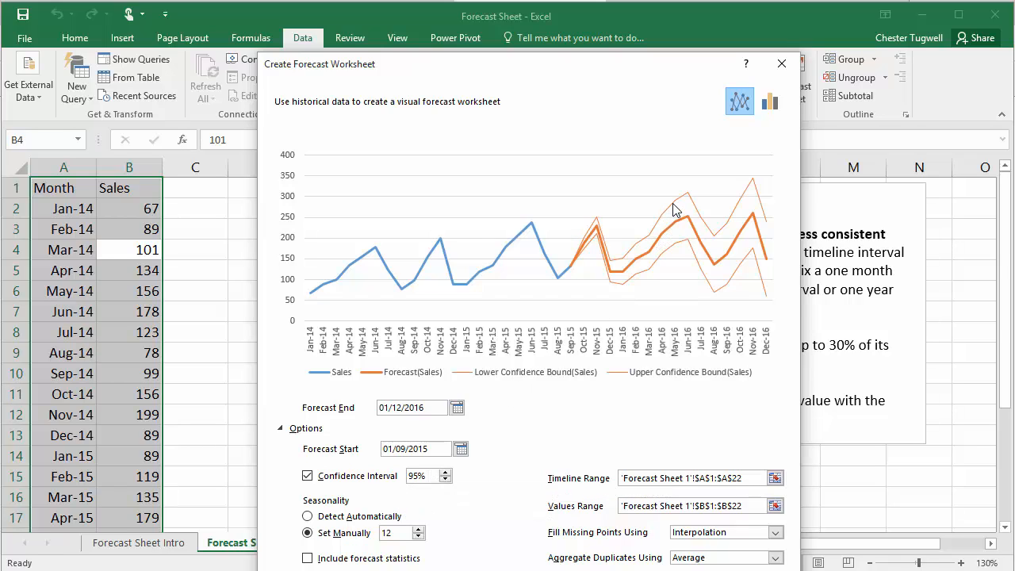
{"action": "mouse_move", "coordinate": [678, 222]}
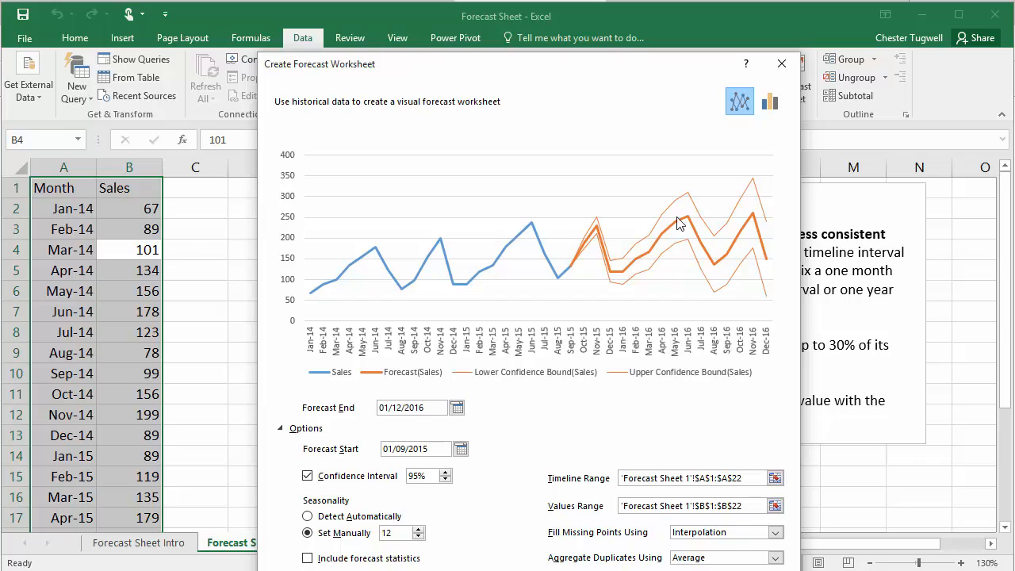
{"action": "mouse_move", "coordinate": [676, 251]}
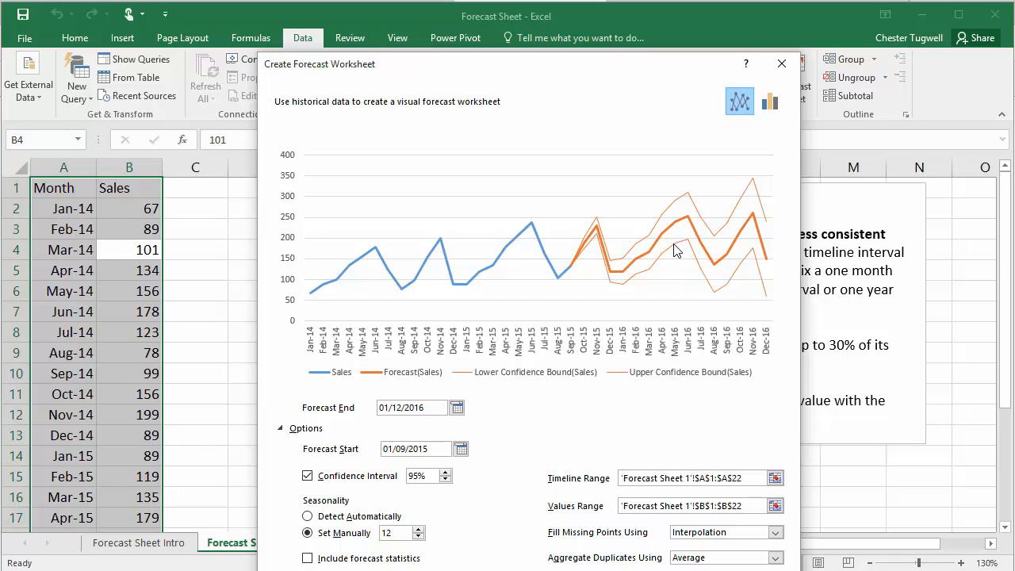
Select the Confidence Interval percentage to change it from 50%.
{"action": "left_click", "coordinate": [422, 474]}
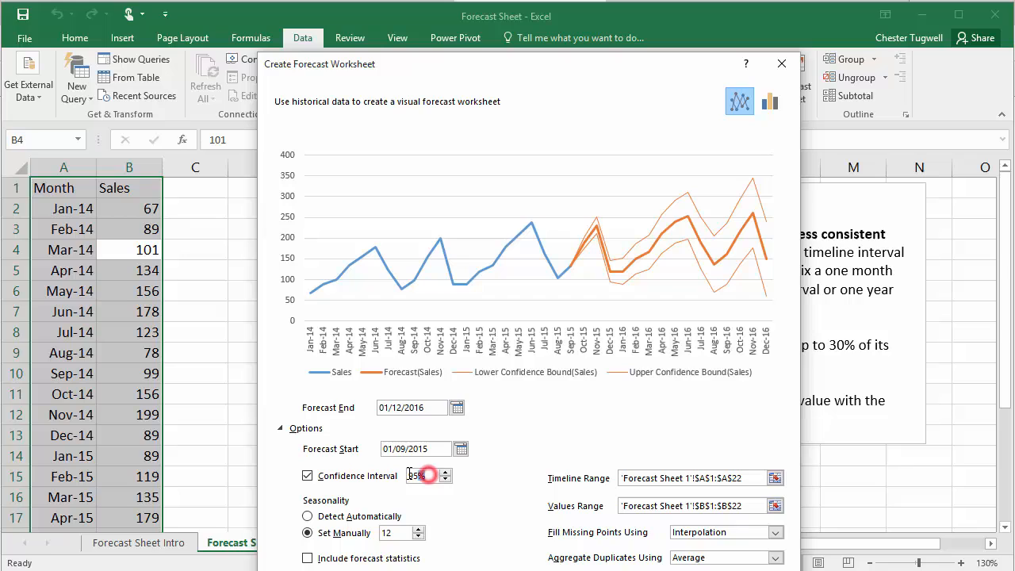
{"action": "left_click", "coordinate": [444, 479]}
{"action": "type", "text": "50"}
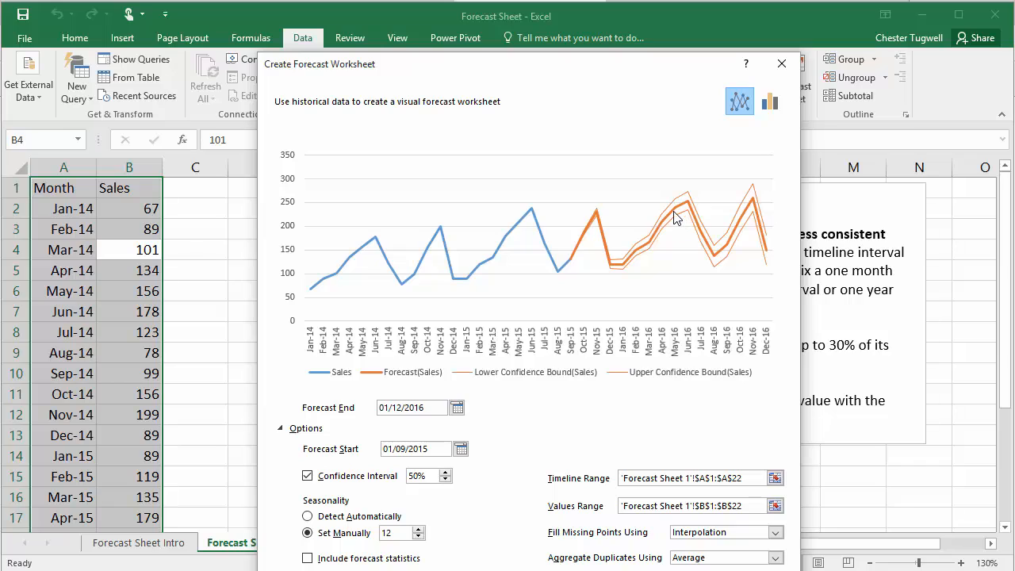
{"action": "mouse_move", "coordinate": [685, 206]}
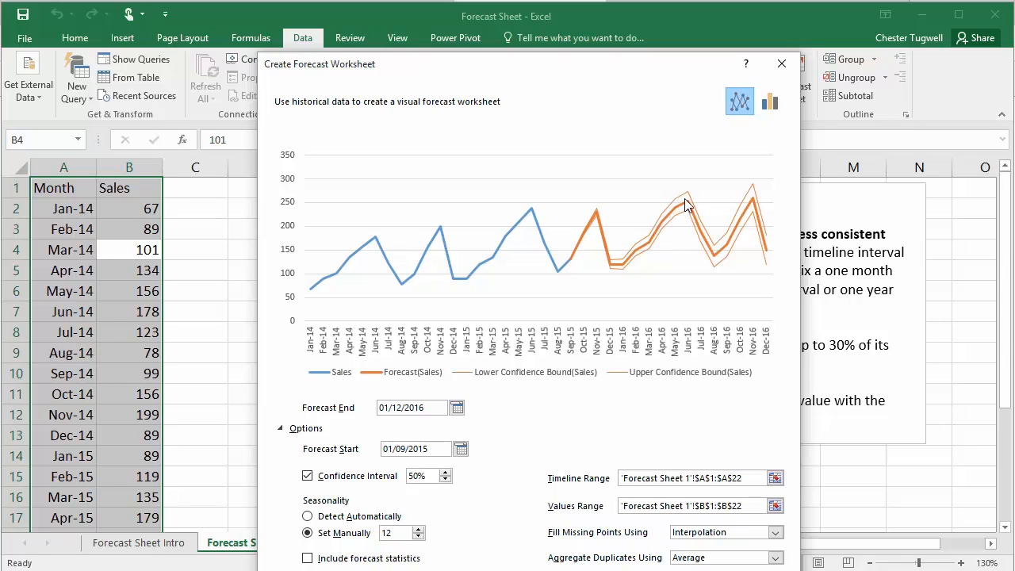
{"action": "mouse_move", "coordinate": [721, 255]}
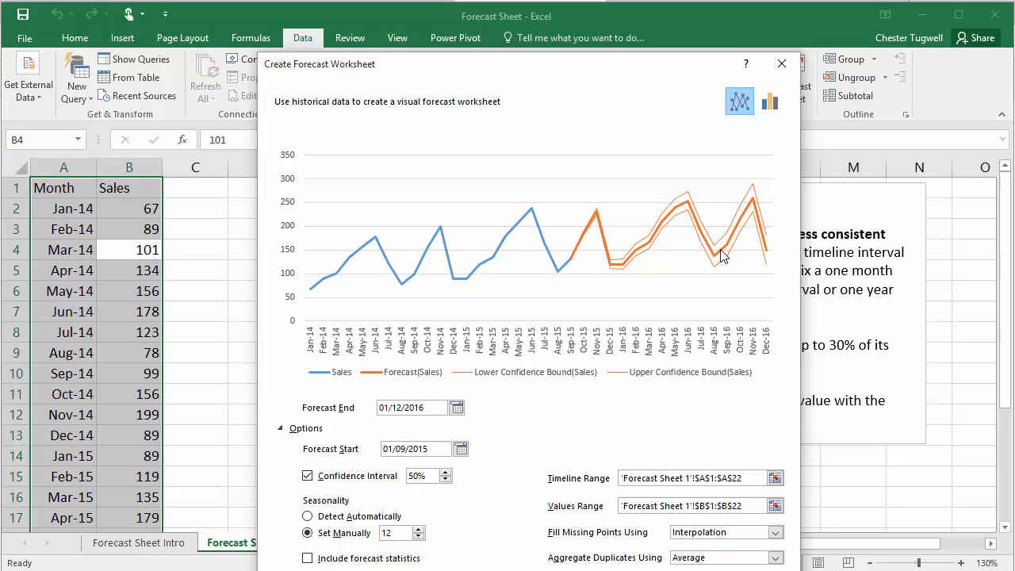
{"action": "mouse_move", "coordinate": [761, 236]}
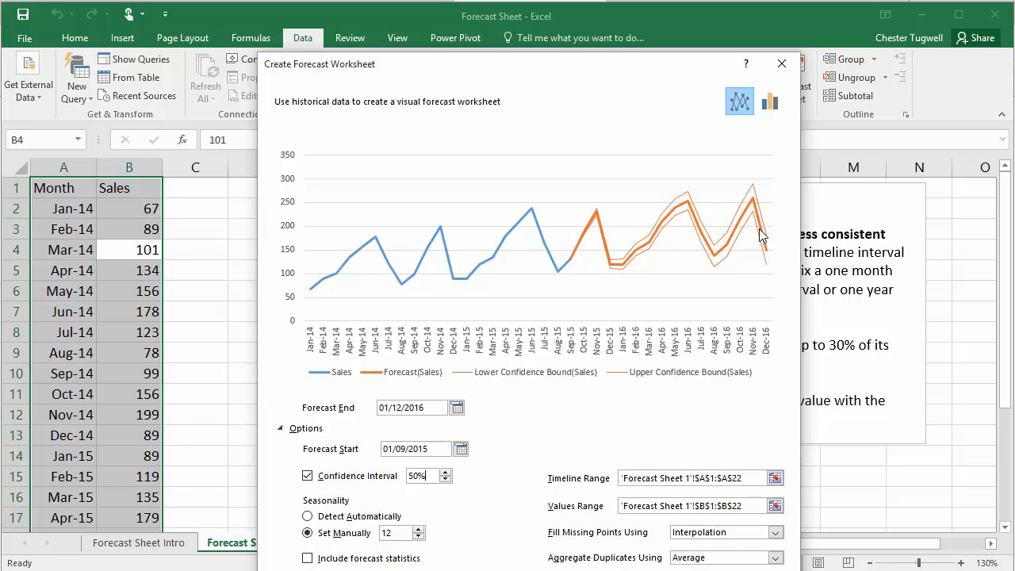
{"action": "mouse_move", "coordinate": [432, 475]}
{"action": "type", "text": "95"}
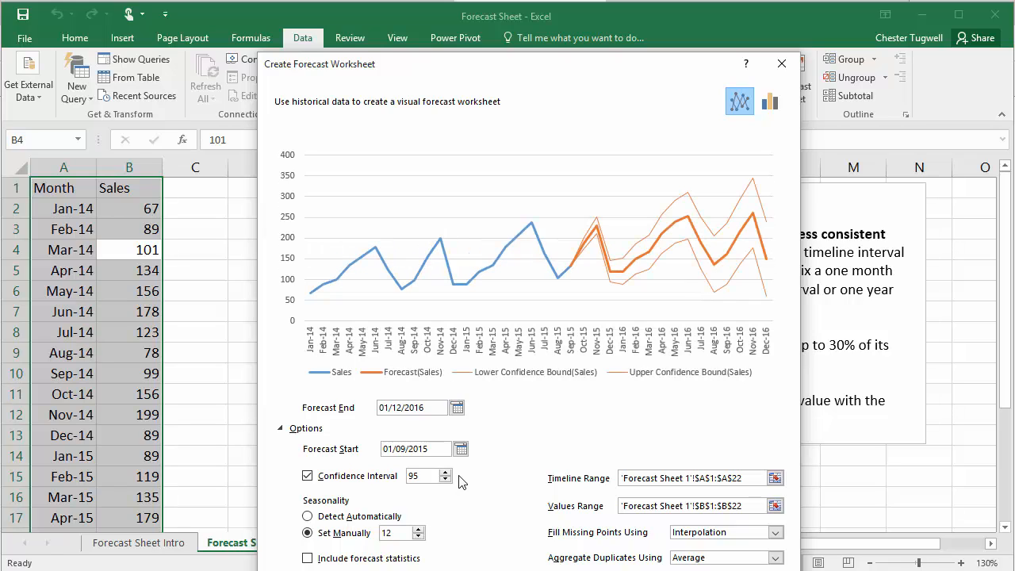
{"action": "mouse_move", "coordinate": [428, 476]}
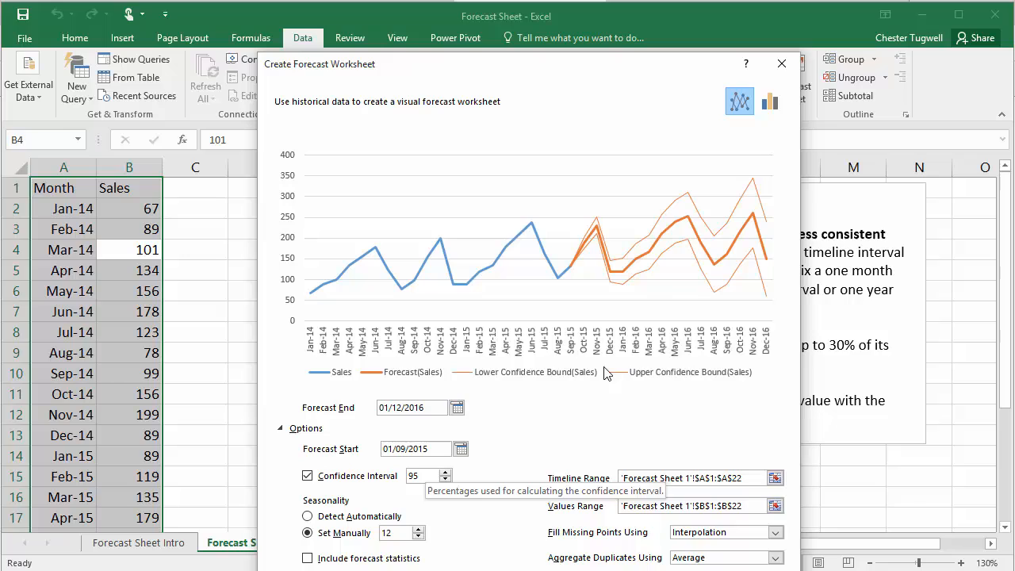
{"action": "mouse_move", "coordinate": [680, 212]}
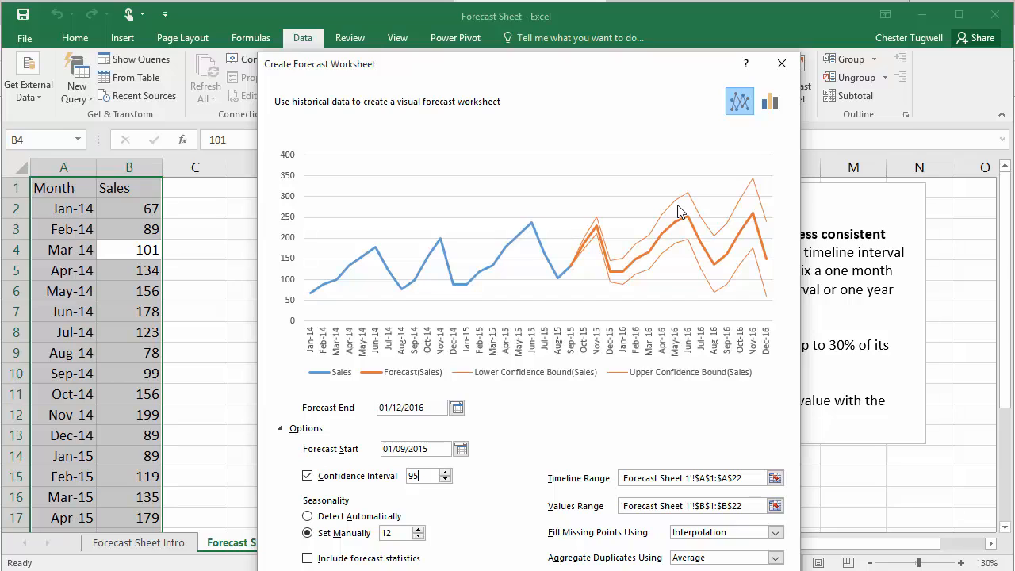
{"action": "mouse_move", "coordinate": [701, 245]}
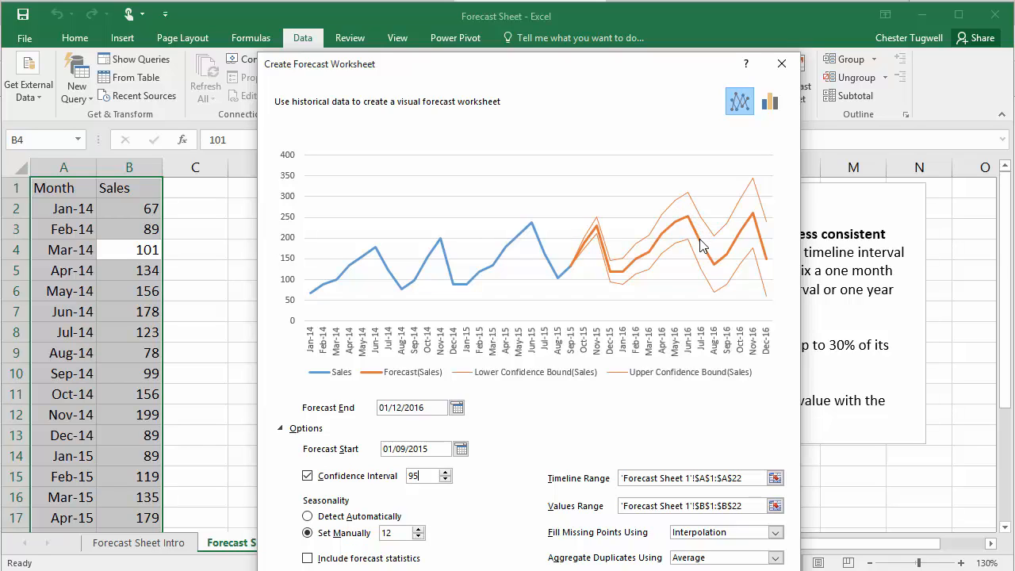
{"action": "mouse_move", "coordinate": [594, 225]}
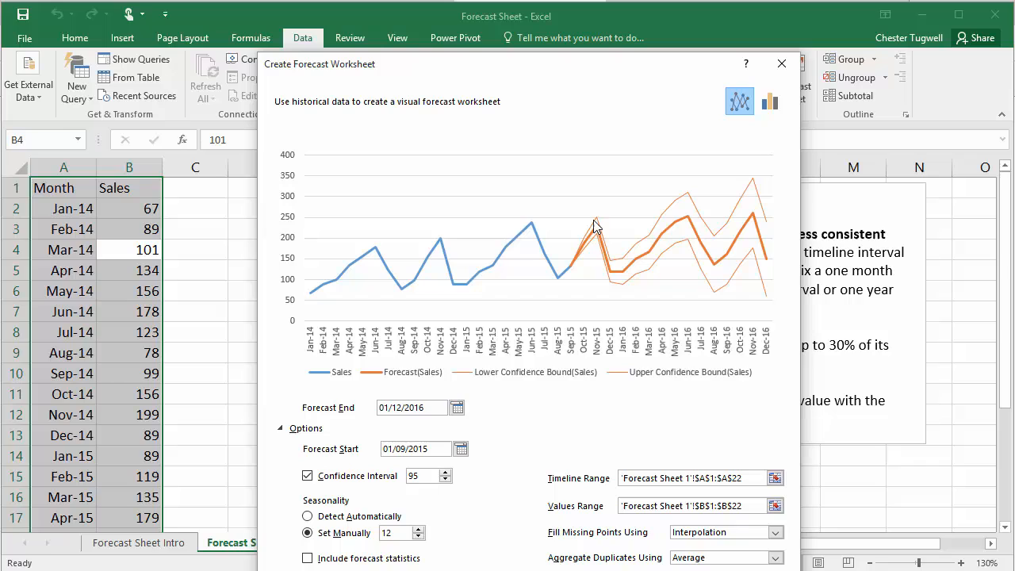
{"action": "mouse_move", "coordinate": [605, 262]}
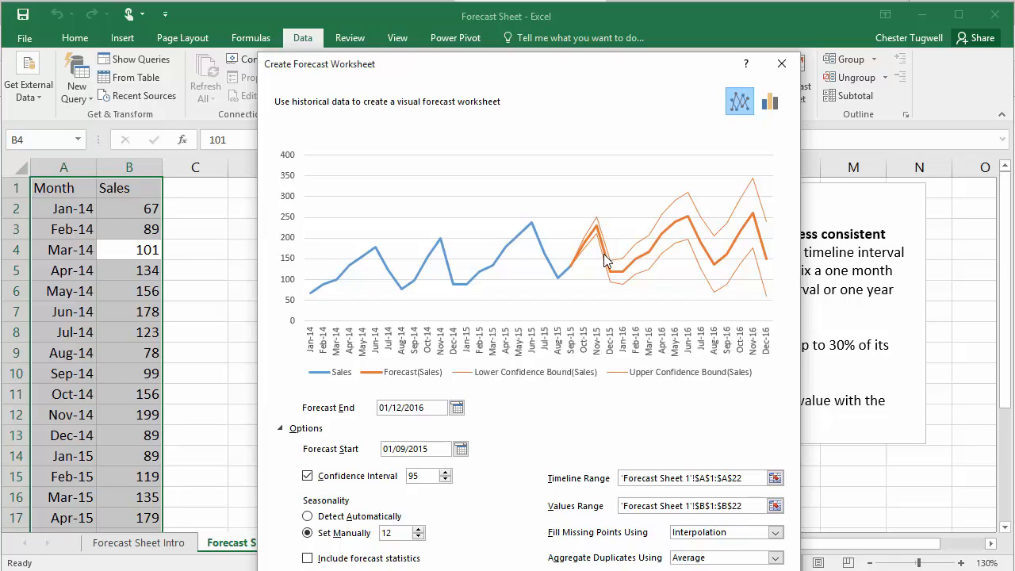
{"action": "mouse_move", "coordinate": [605, 251]}
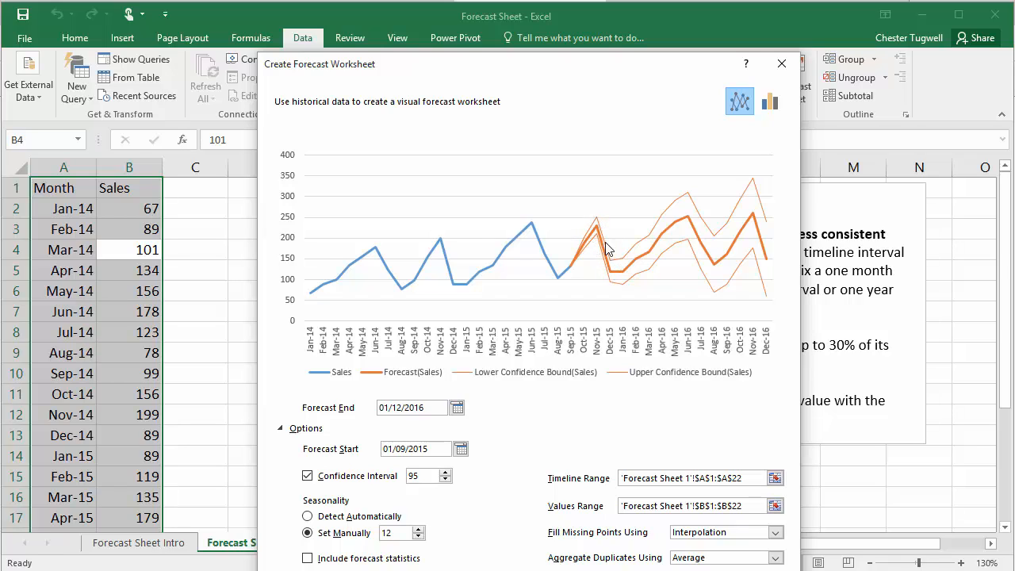
{"action": "mouse_move", "coordinate": [745, 198]}
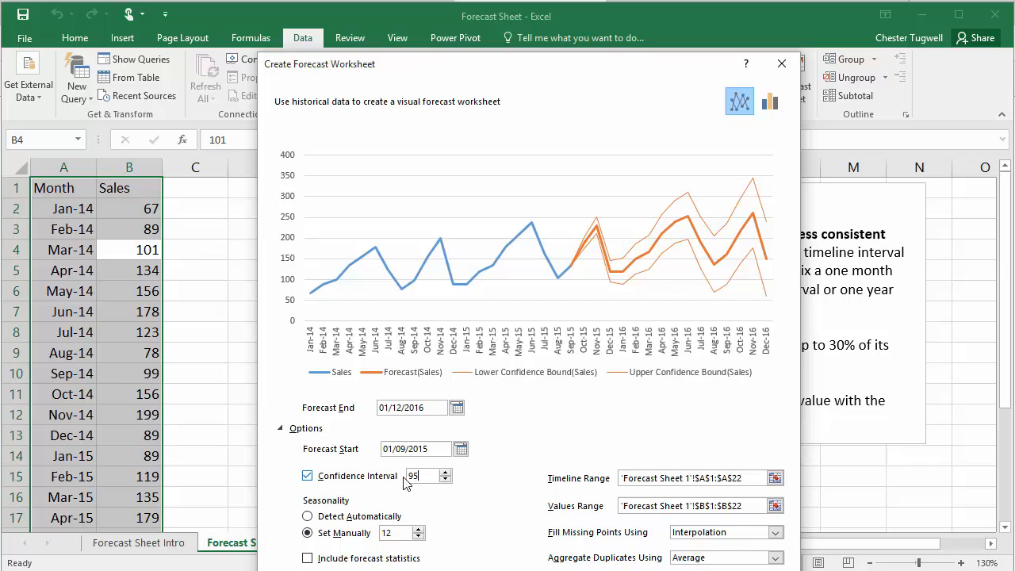
{"action": "mouse_move", "coordinate": [420, 475]}
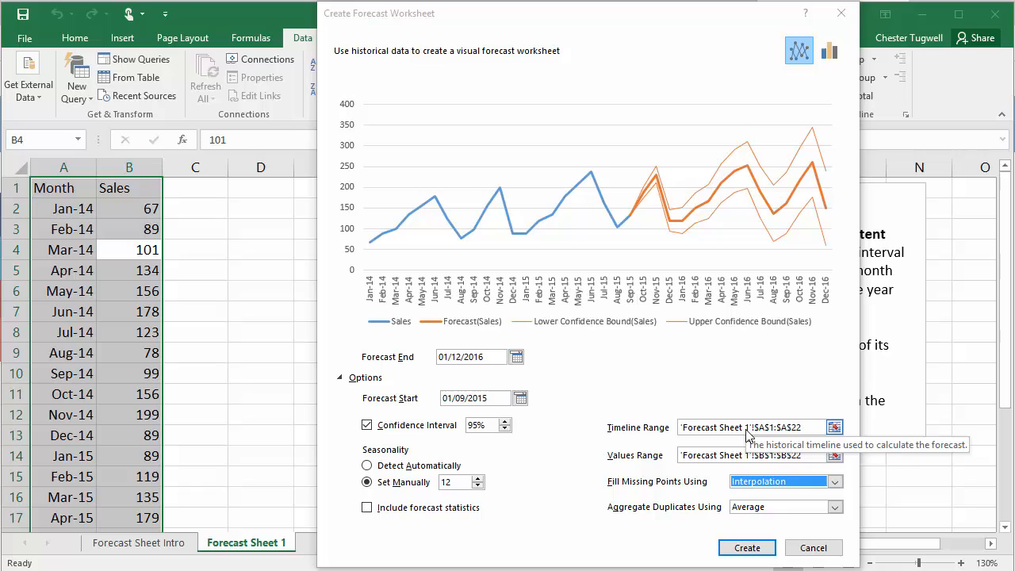
{"action": "mouse_move", "coordinate": [746, 432]}
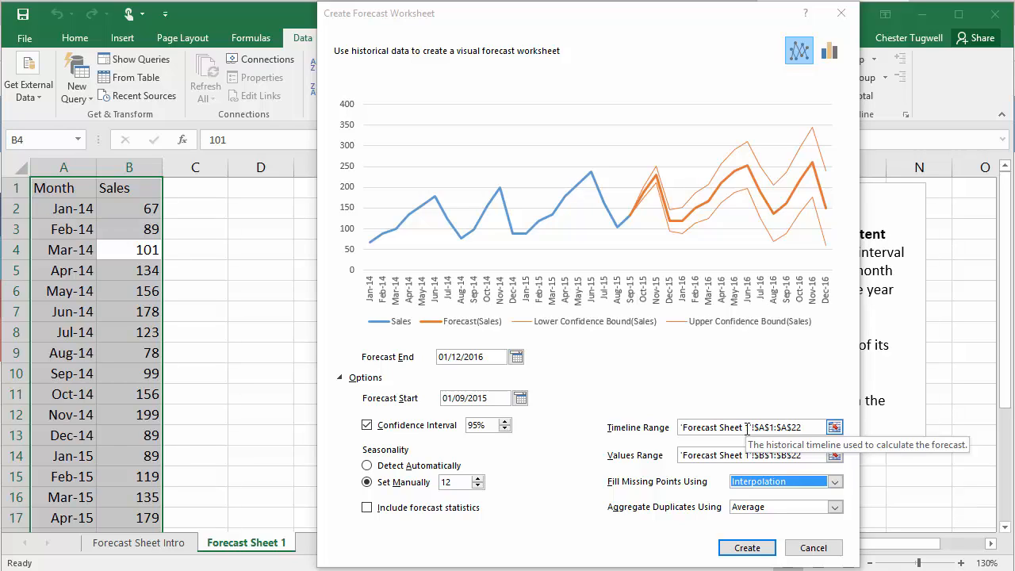
{"action": "mouse_move", "coordinate": [567, 358]}
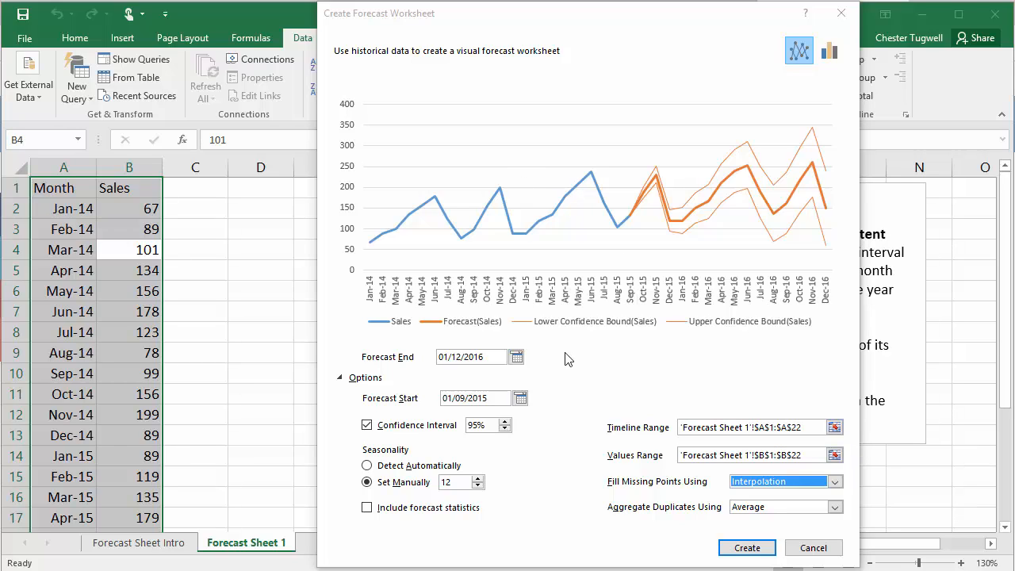
Create the forecast worksheet and select its chart, reviewing the Chart Tools Design and Format options.
{"action": "left_click", "coordinate": [745, 547]}
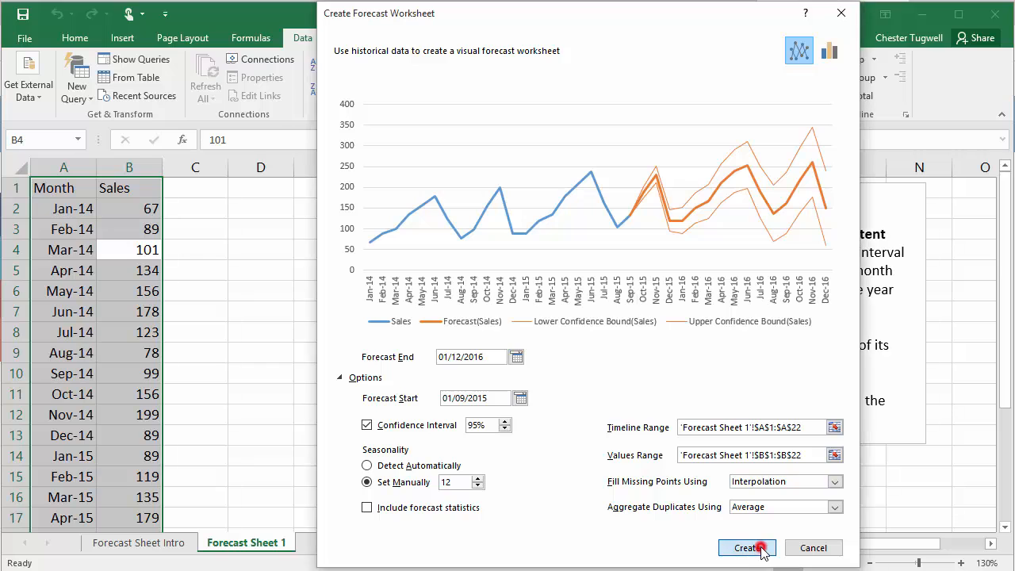
{"action": "left_click", "coordinate": [745, 549]}
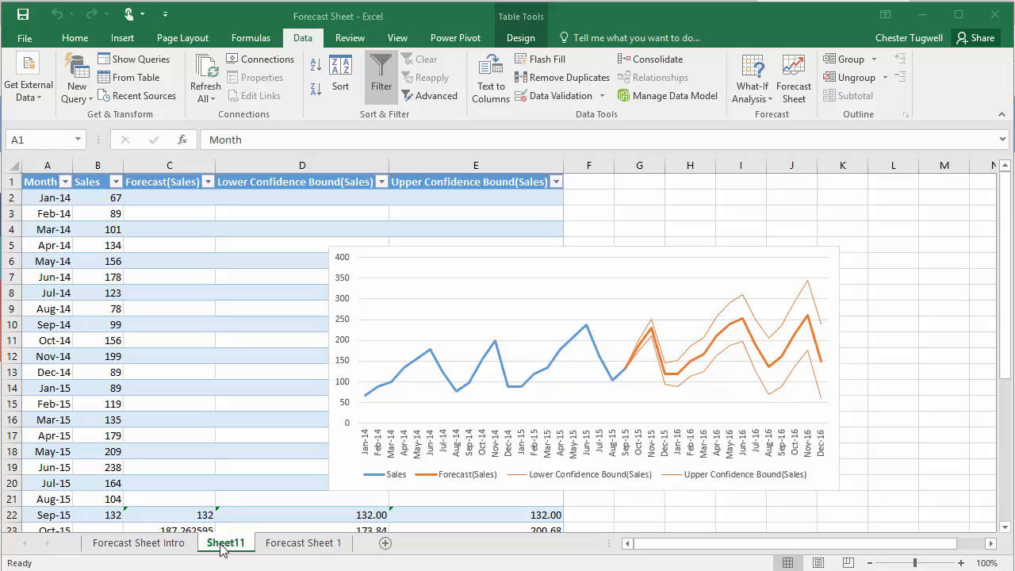
{"action": "mouse_move", "coordinate": [578, 258]}
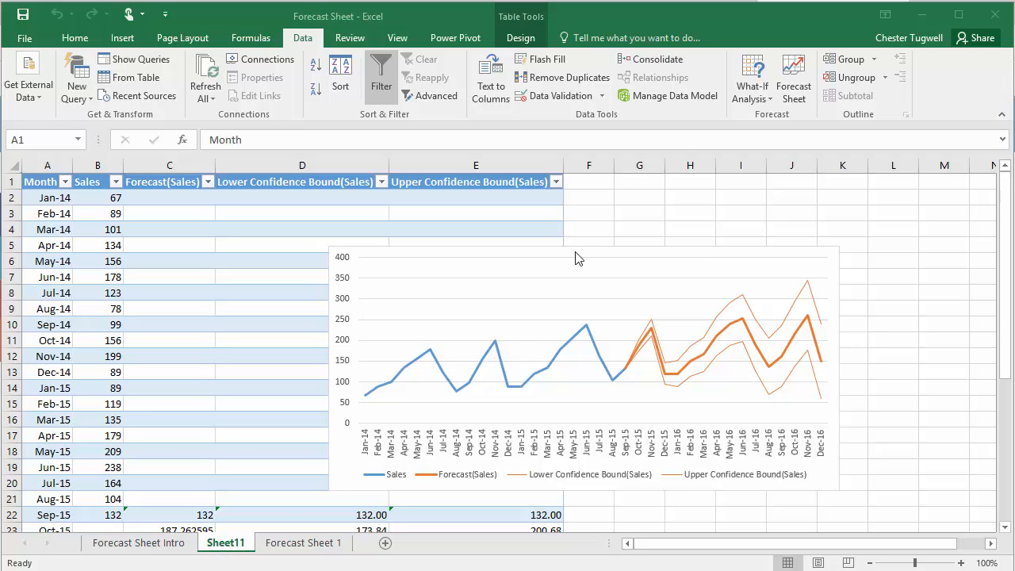
{"action": "left_click", "coordinate": [579, 254]}
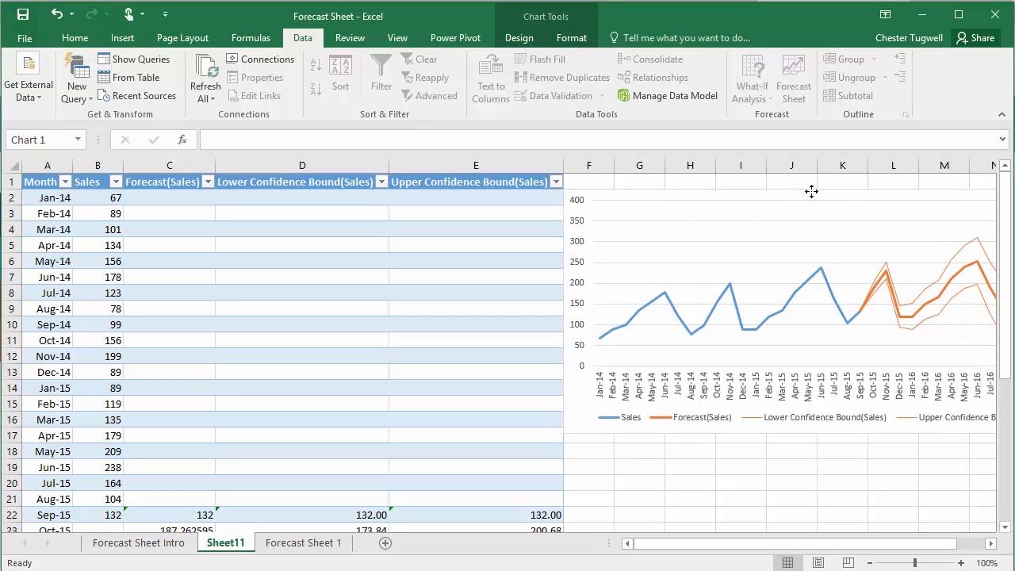
{"action": "left_click", "coordinate": [519, 38]}
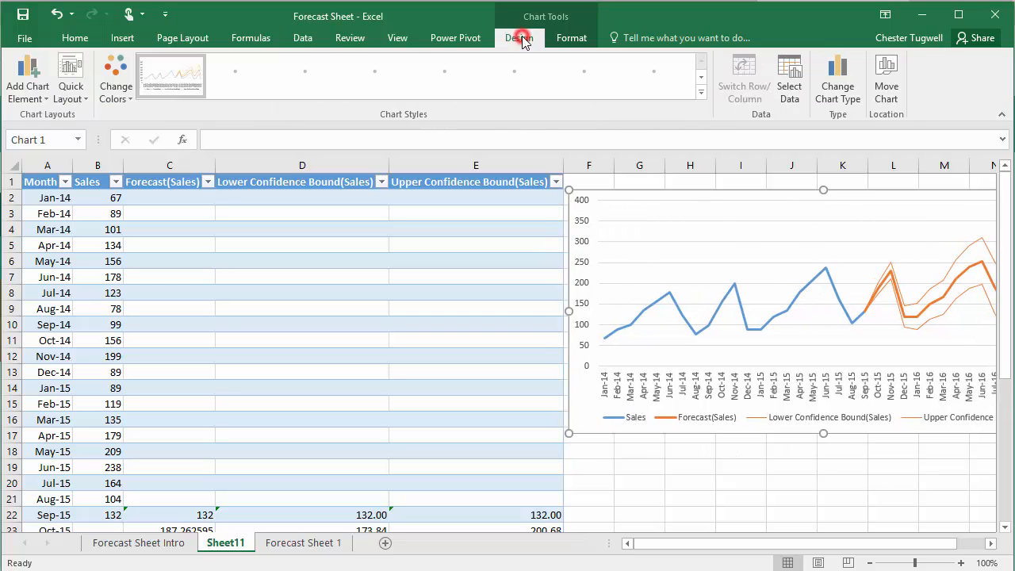
{"action": "left_click", "coordinate": [571, 38]}
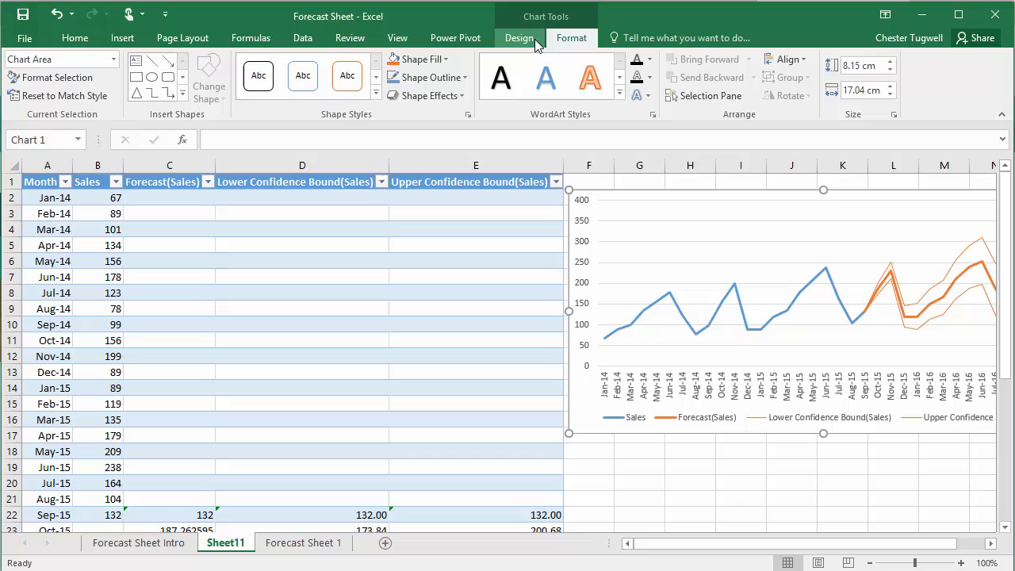
{"action": "left_click", "coordinate": [520, 38]}
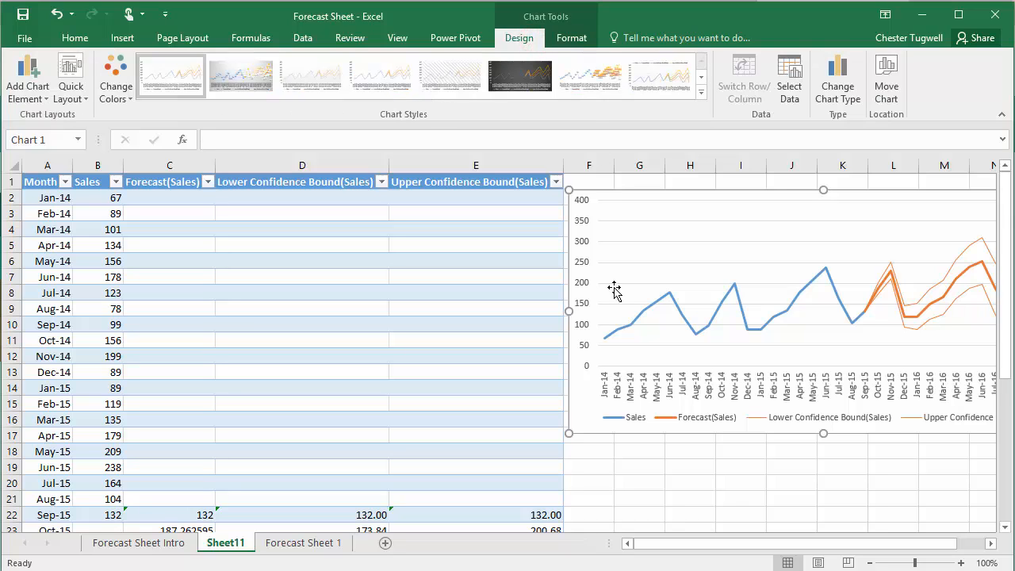
{"action": "mouse_move", "coordinate": [639, 436]}
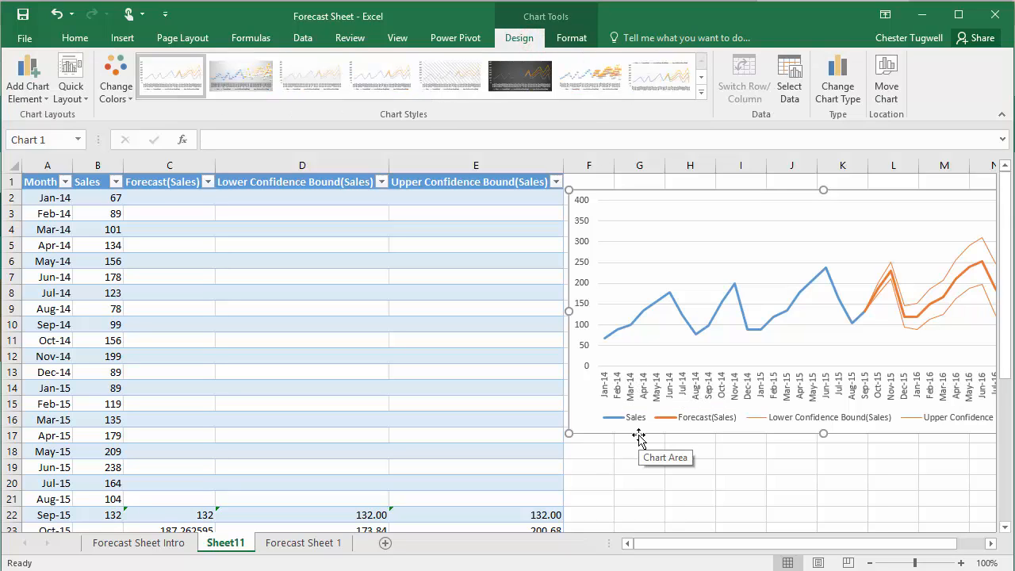
{"action": "mouse_move", "coordinate": [332, 305]}
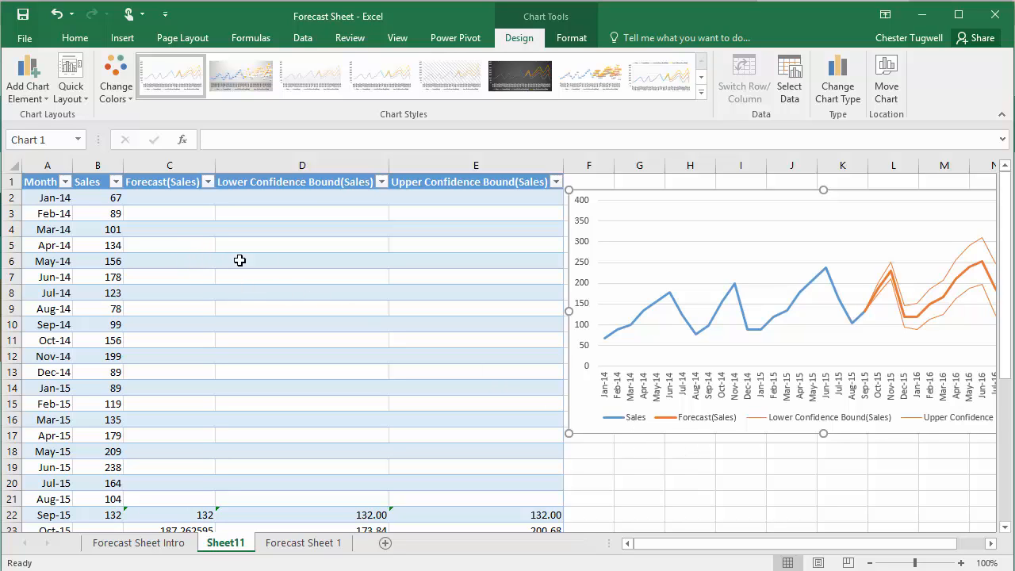
{"action": "mouse_move", "coordinate": [288, 261]}
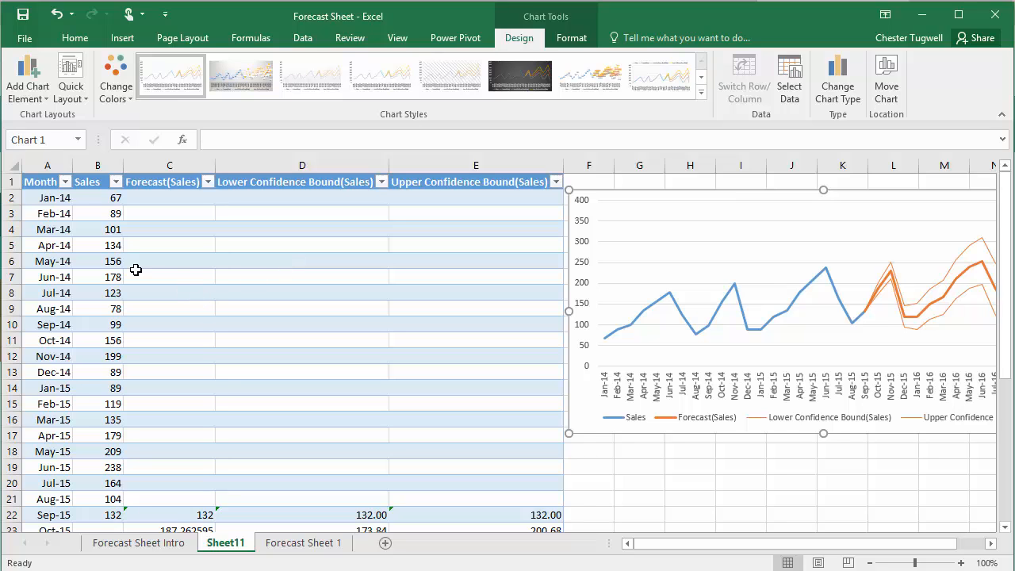
Scroll the forecast table down to the Dec-16 rows, then return to Forecast Sheet 1.
{"action": "scroll", "scroll_direction": "down", "scroll_amount": 3}
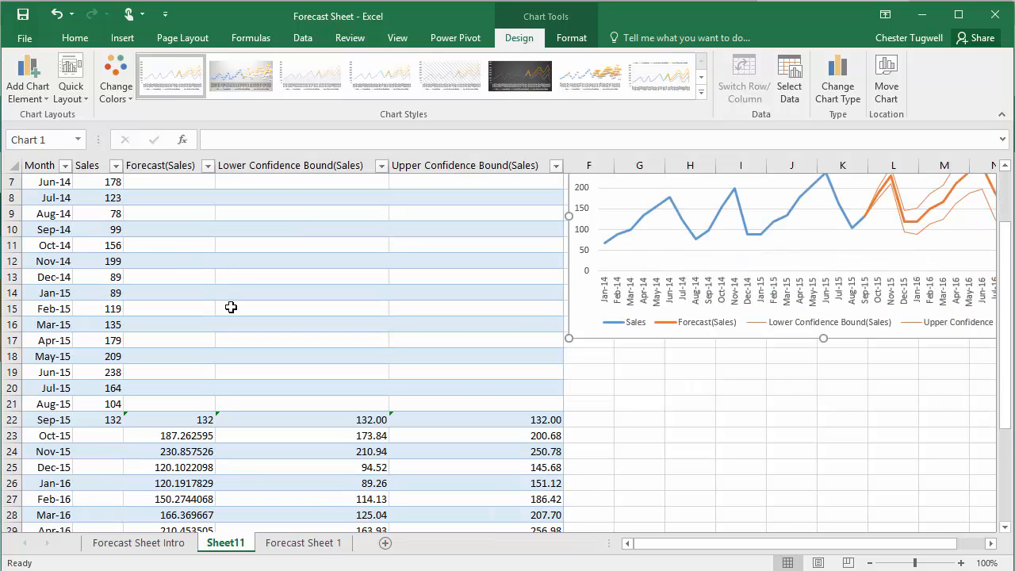
{"action": "scroll", "scroll_direction": "down", "scroll_amount": 3}
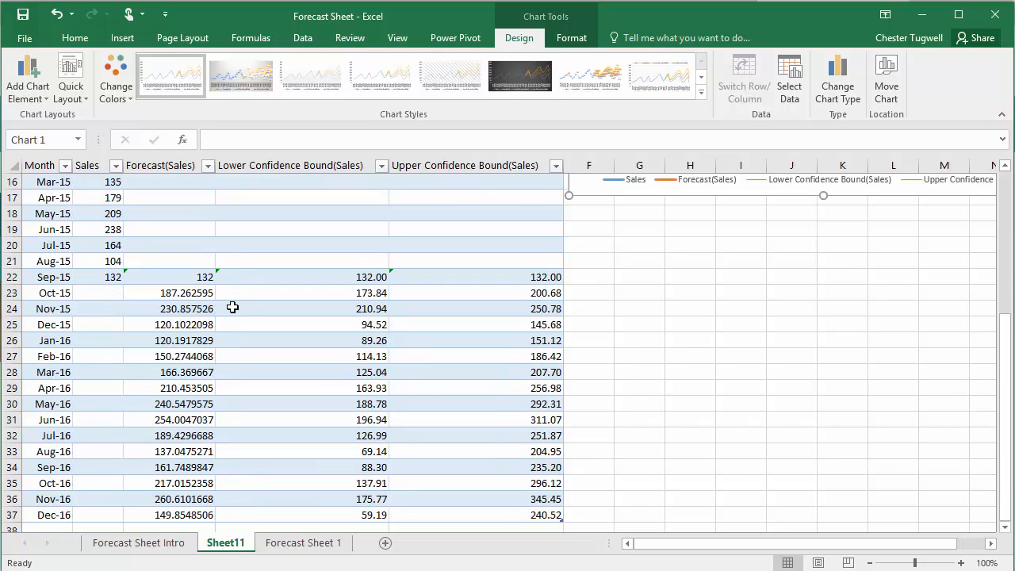
{"action": "mouse_move", "coordinate": [164, 304]}
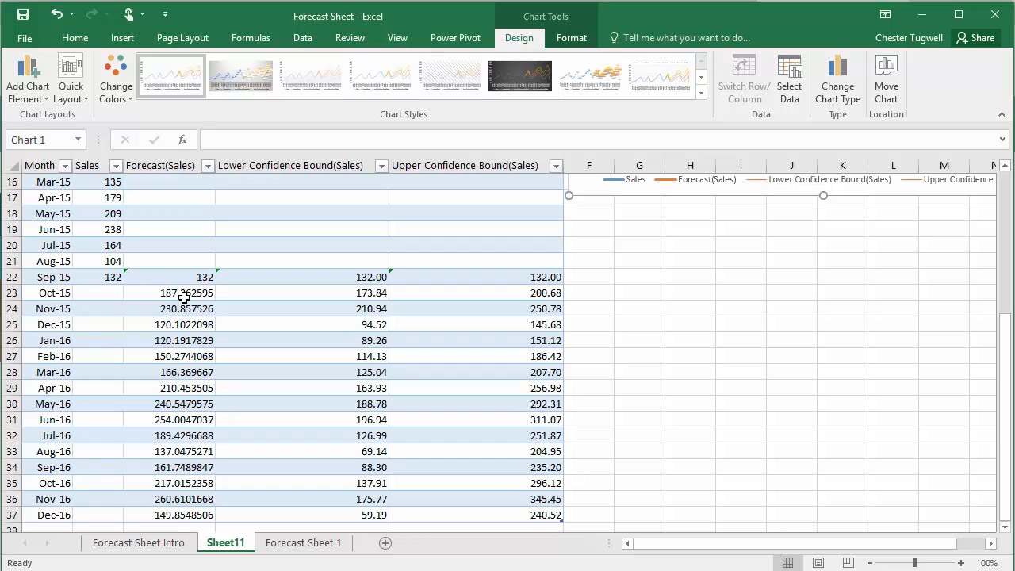
{"action": "left_click", "coordinate": [303, 542]}
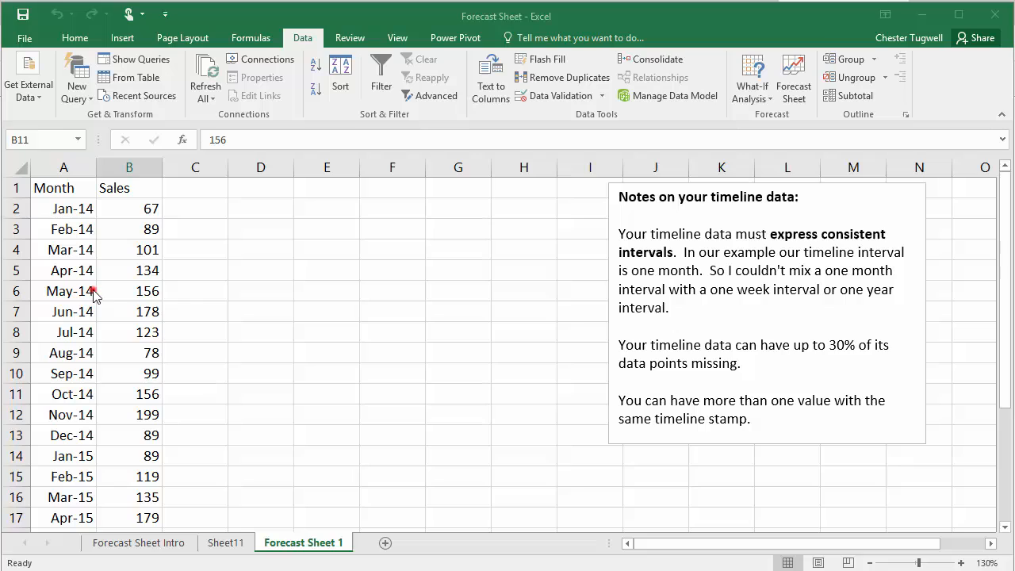
Select the May-14 sales figure 156 and start a new Forecast Sheet.
{"action": "left_click", "coordinate": [130, 290]}
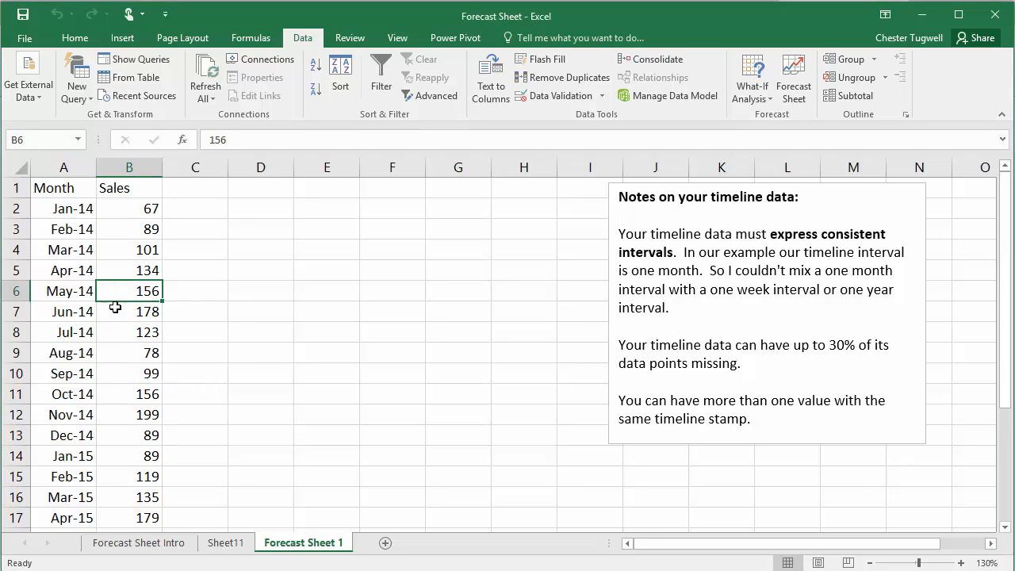
{"action": "mouse_move", "coordinate": [299, 46]}
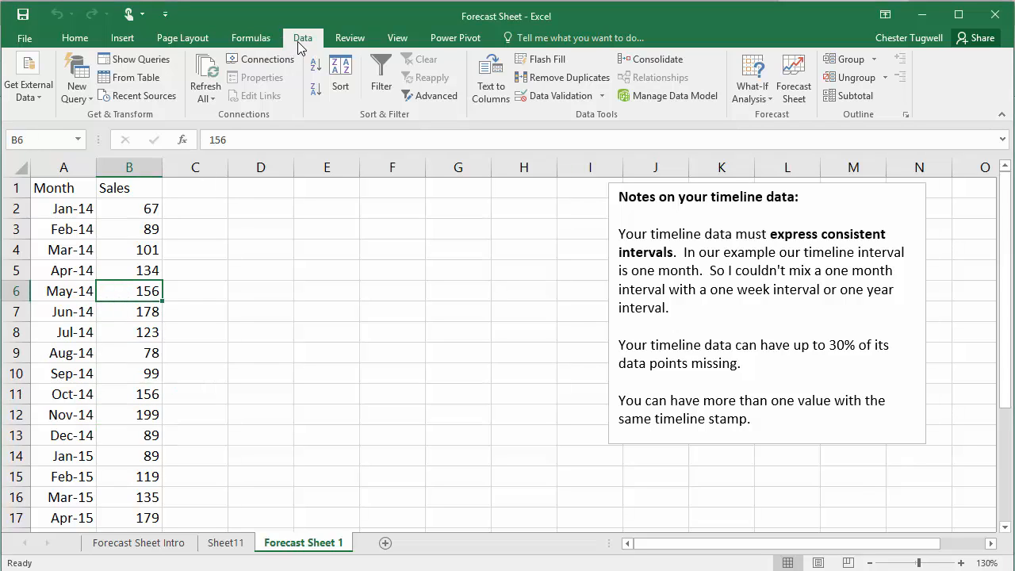
{"action": "mouse_move", "coordinate": [793, 77]}
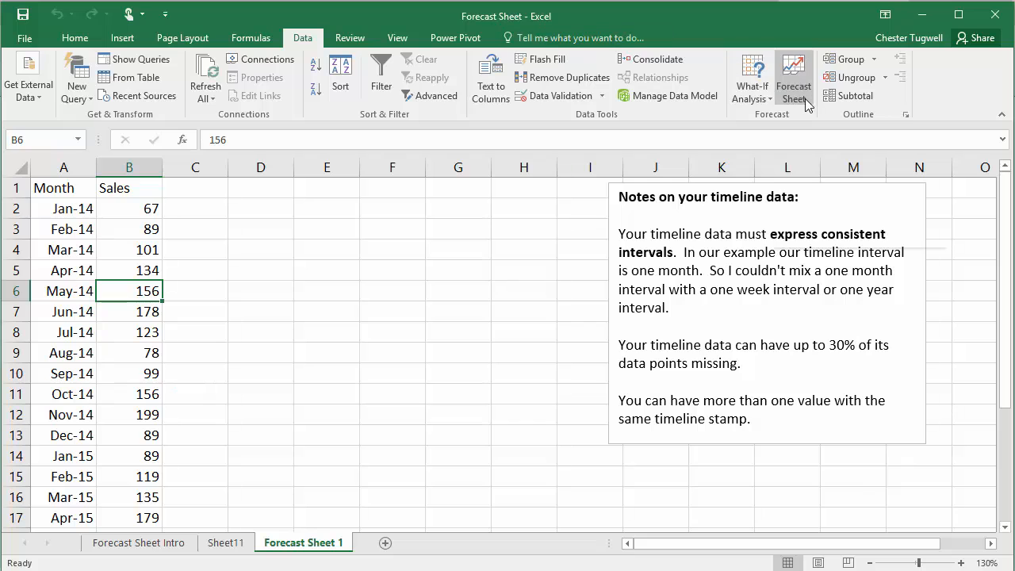
{"action": "left_click", "coordinate": [792, 76]}
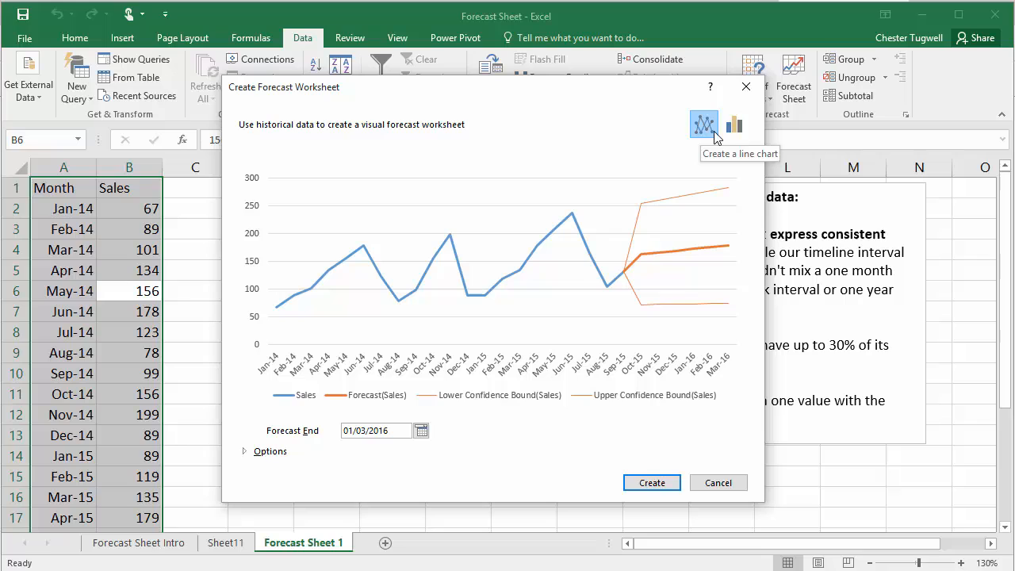
{"action": "mouse_move", "coordinate": [732, 124]}
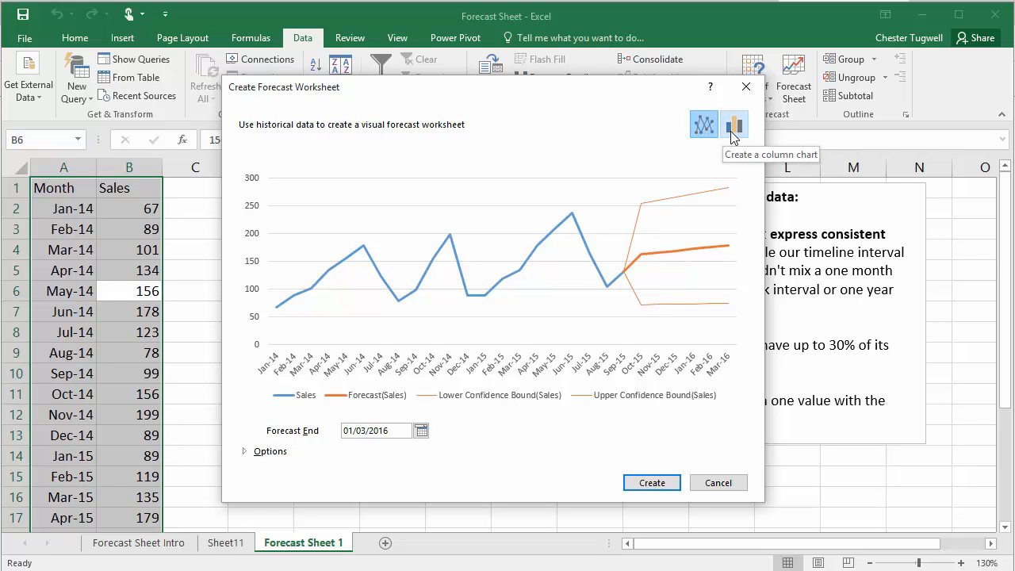
Show the forecast preview as a column chart with error bars after trying the line chart.
{"action": "left_click", "coordinate": [732, 124]}
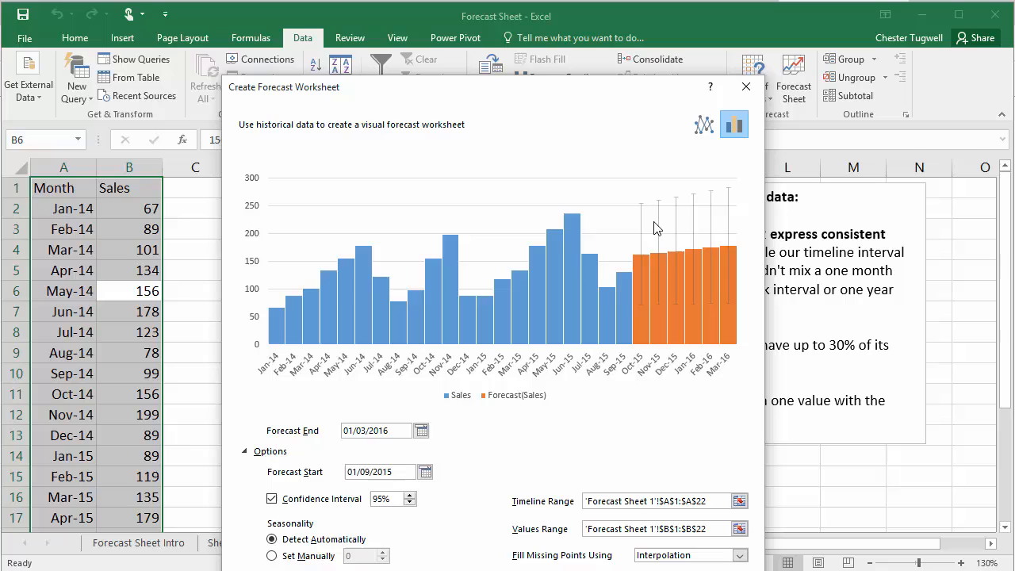
{"action": "left_click", "coordinate": [703, 124]}
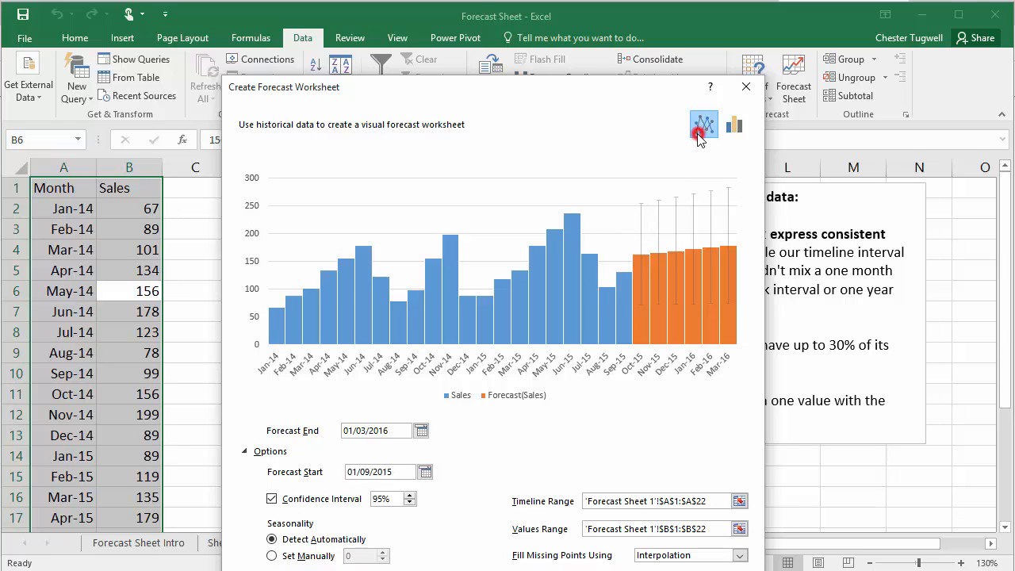
{"action": "left_click", "coordinate": [704, 123]}
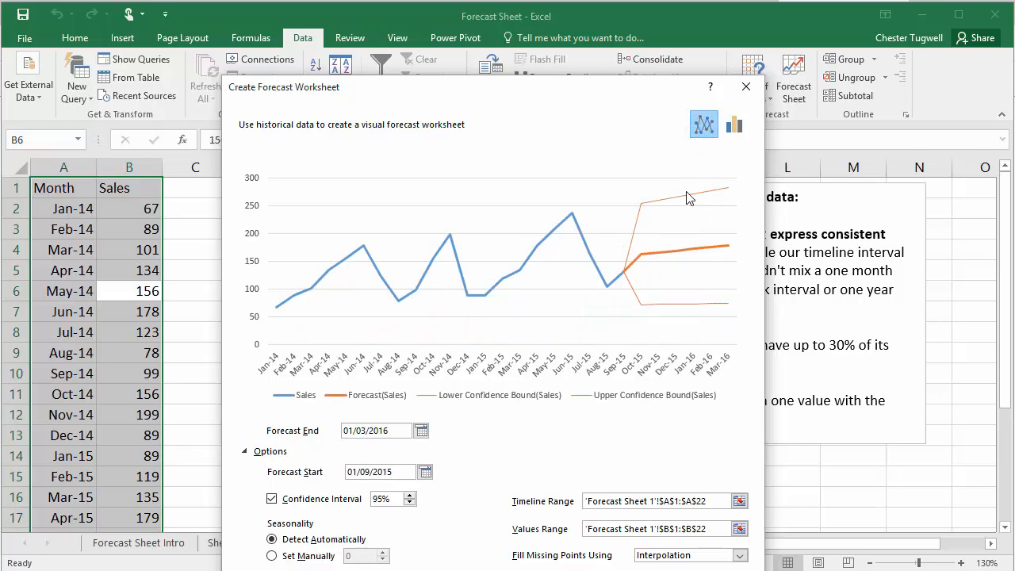
{"action": "left_click", "coordinate": [732, 124]}
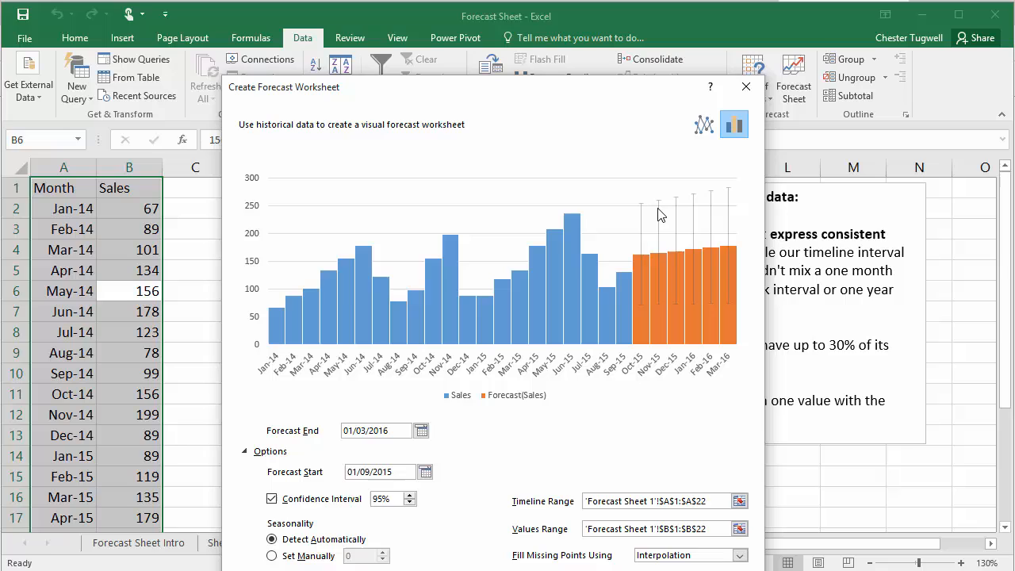
{"action": "mouse_move", "coordinate": [643, 212]}
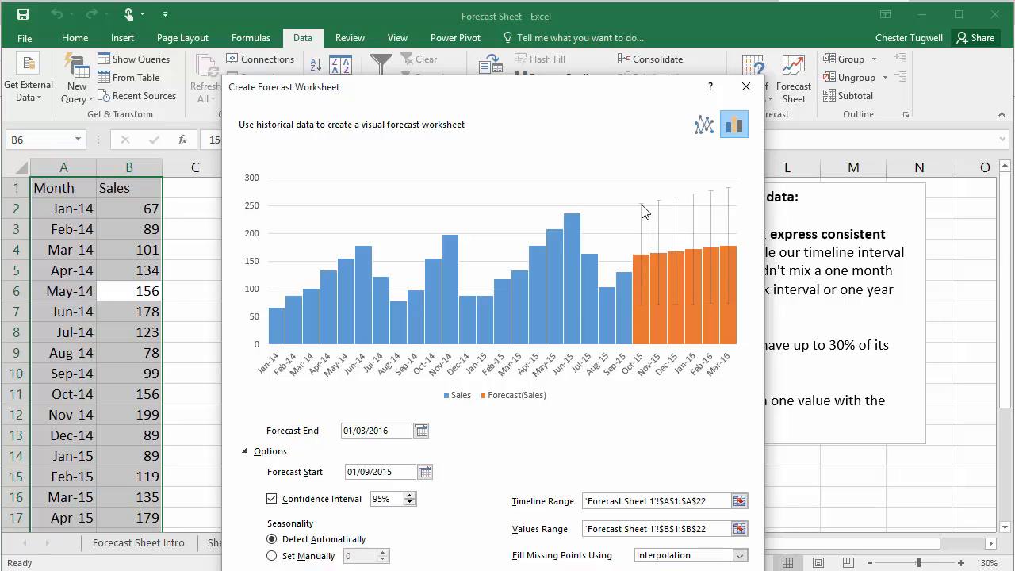
{"action": "mouse_move", "coordinate": [657, 241]}
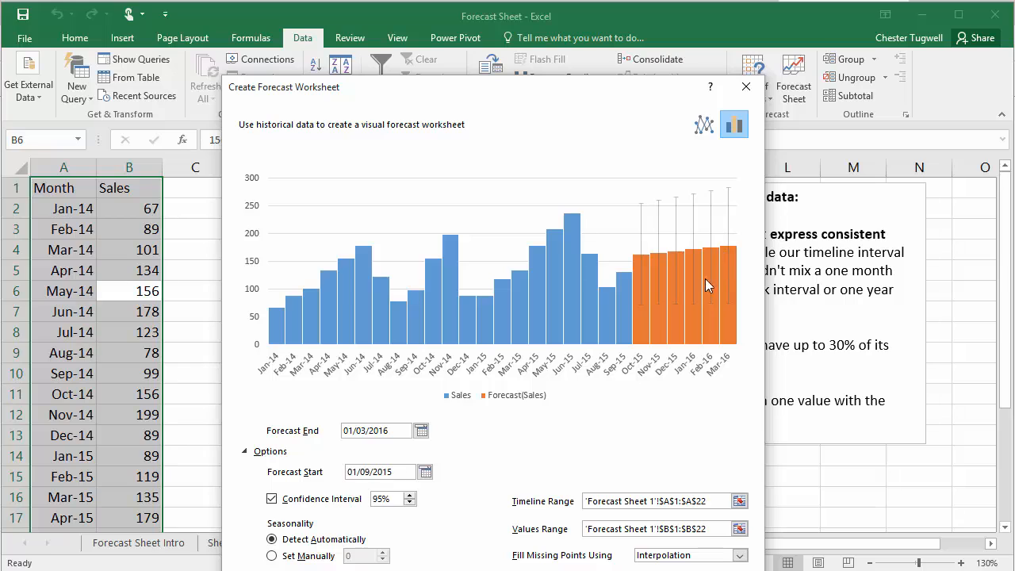
{"action": "mouse_move", "coordinate": [421, 432]}
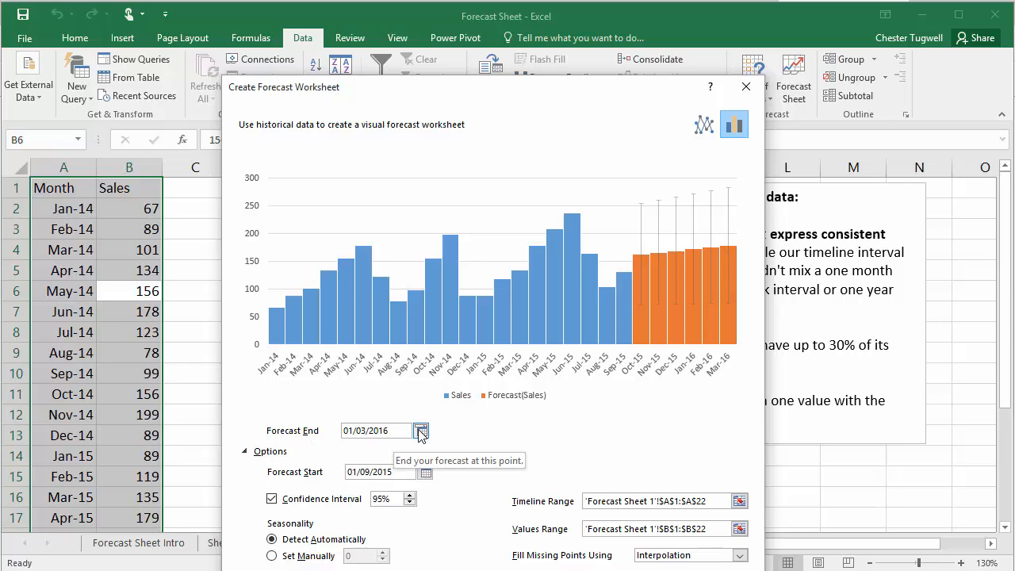
Set the Forecast End to December 2016 and choose Set Manually seasonality.
{"action": "left_click", "coordinate": [422, 431]}
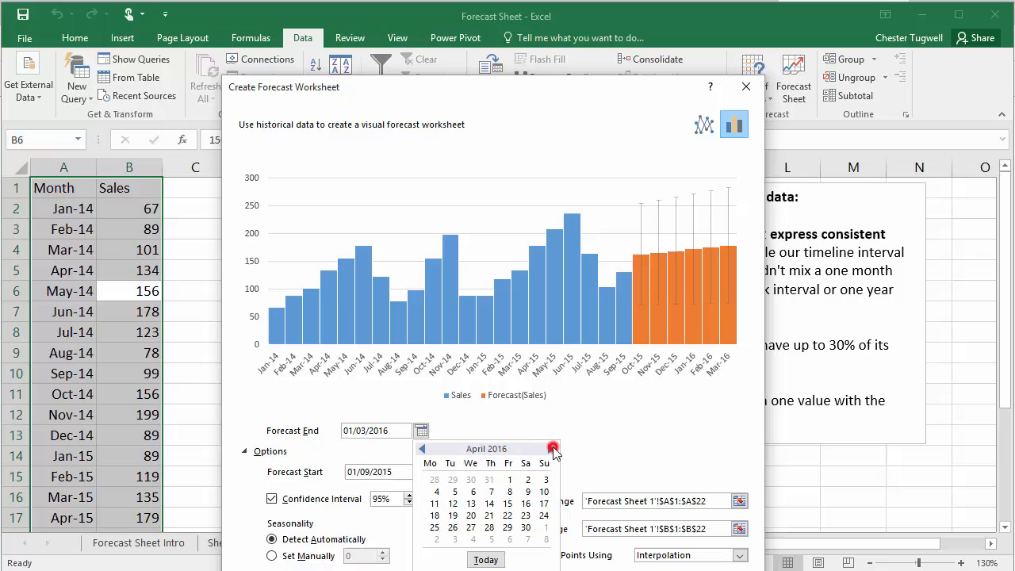
{"action": "left_click", "coordinate": [551, 448]}
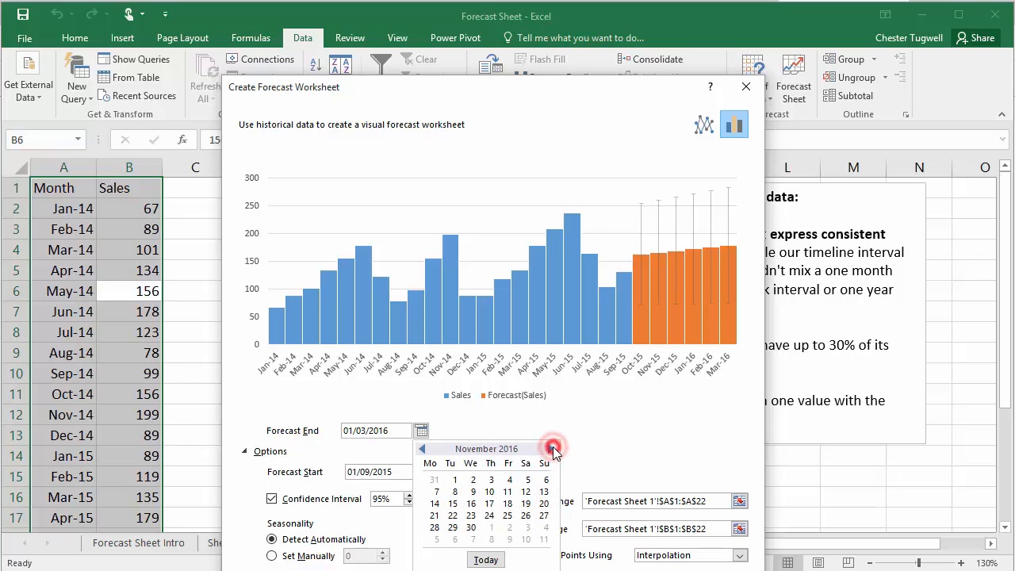
{"action": "left_click", "coordinate": [553, 448]}
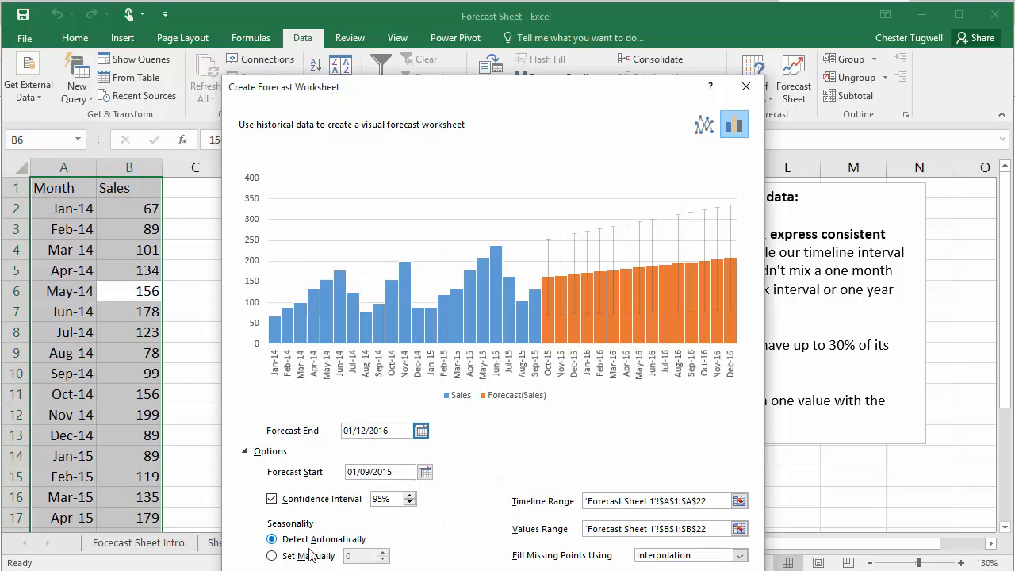
{"action": "left_click", "coordinate": [273, 555]}
{"action": "type", "text": "12"}
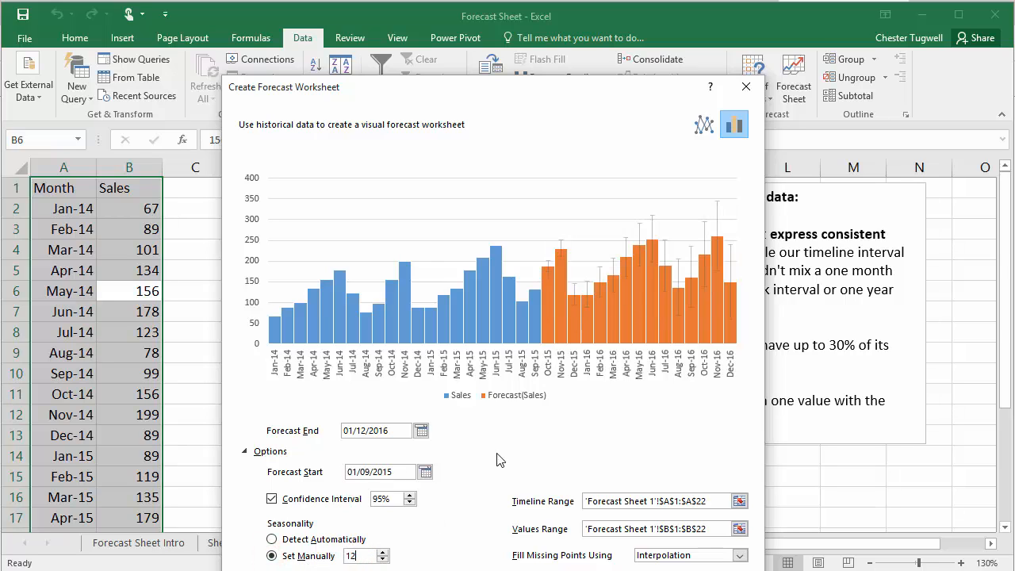
{"action": "mouse_move", "coordinate": [618, 276]}
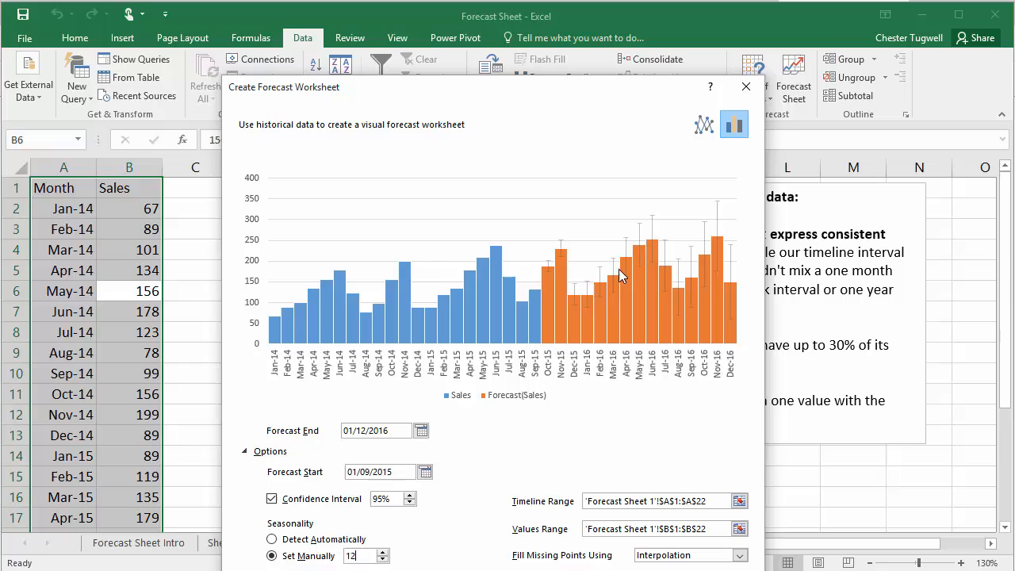
{"action": "mouse_move", "coordinate": [674, 253]}
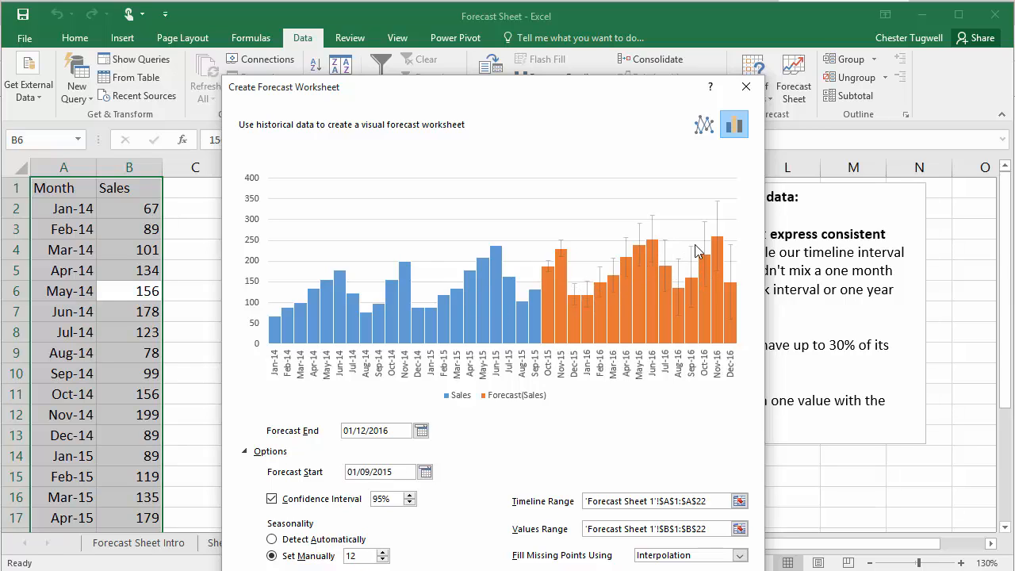
{"action": "mouse_move", "coordinate": [650, 234]}
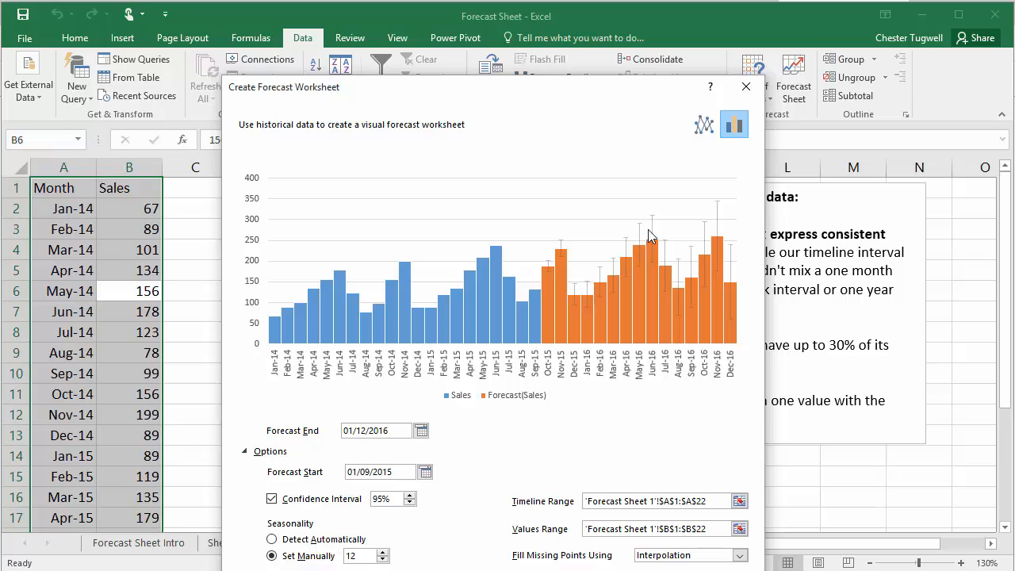
{"action": "mouse_move", "coordinate": [638, 247]}
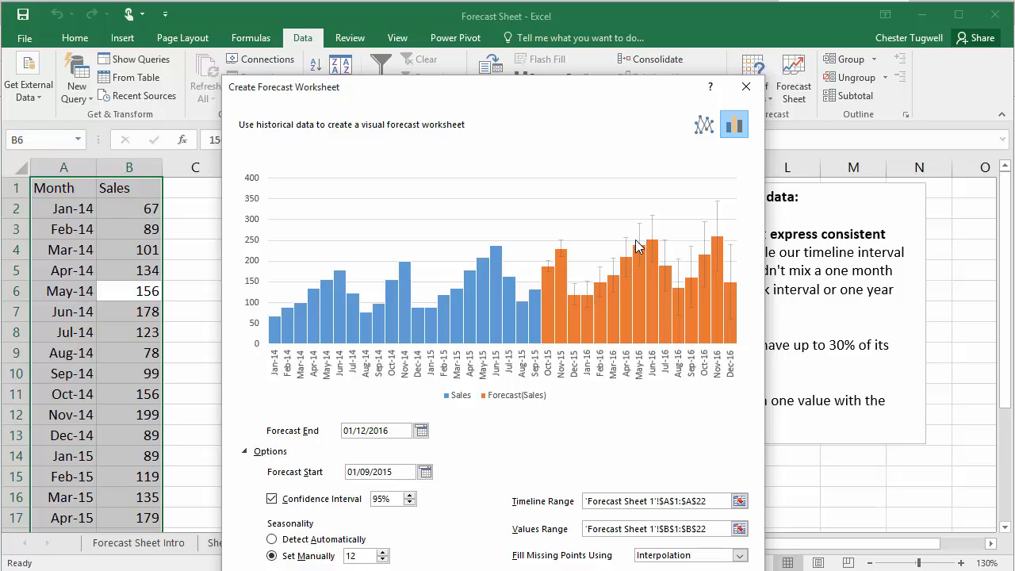
{"action": "mouse_move", "coordinate": [564, 252]}
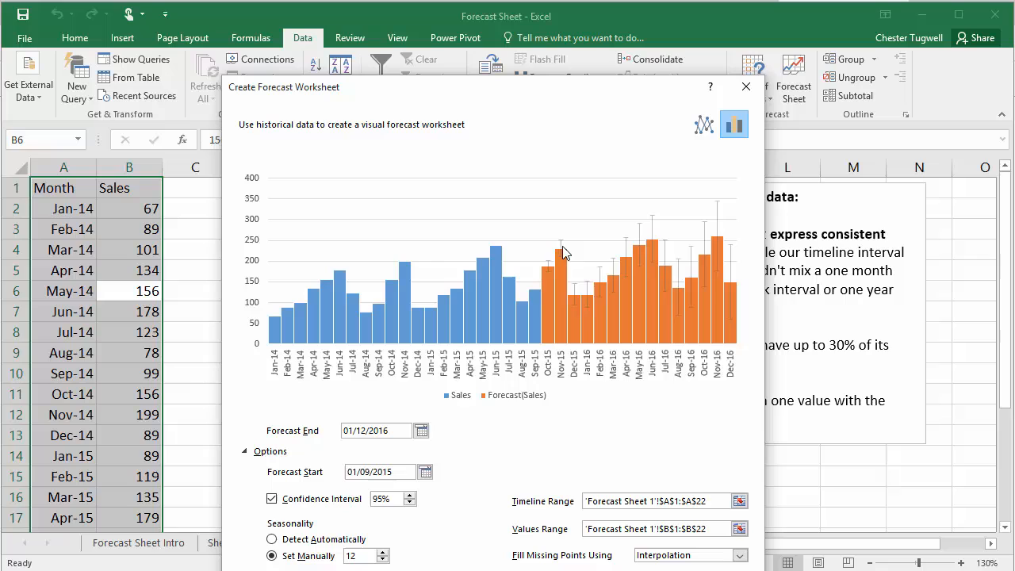
{"action": "mouse_move", "coordinate": [728, 262]}
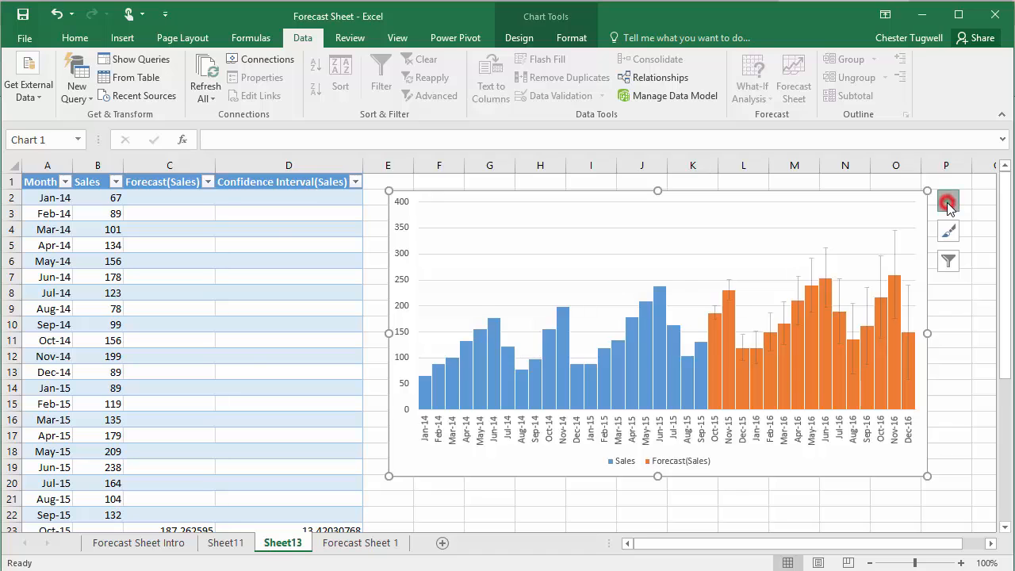
Add a chart title via Chart Elements and set it to 'Sales Forecast'.
{"action": "left_click", "coordinate": [948, 199]}
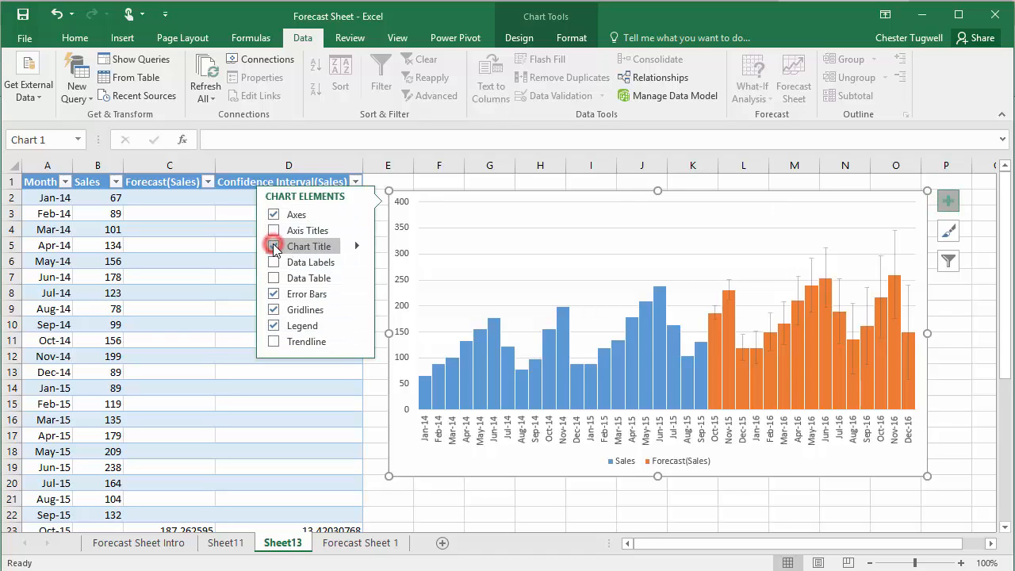
{"action": "left_click", "coordinate": [273, 246]}
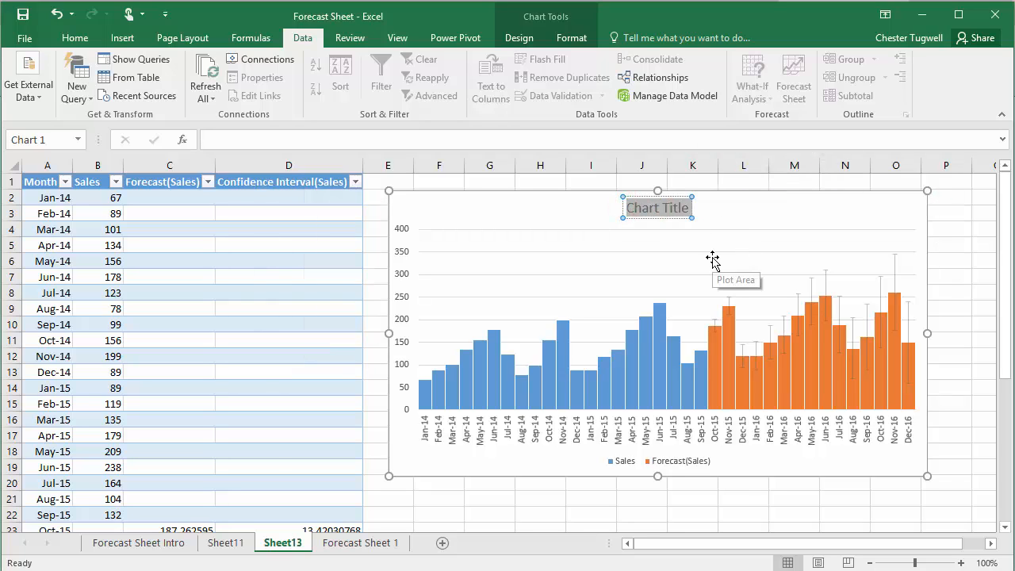
{"action": "type", "text": "Sales F"}
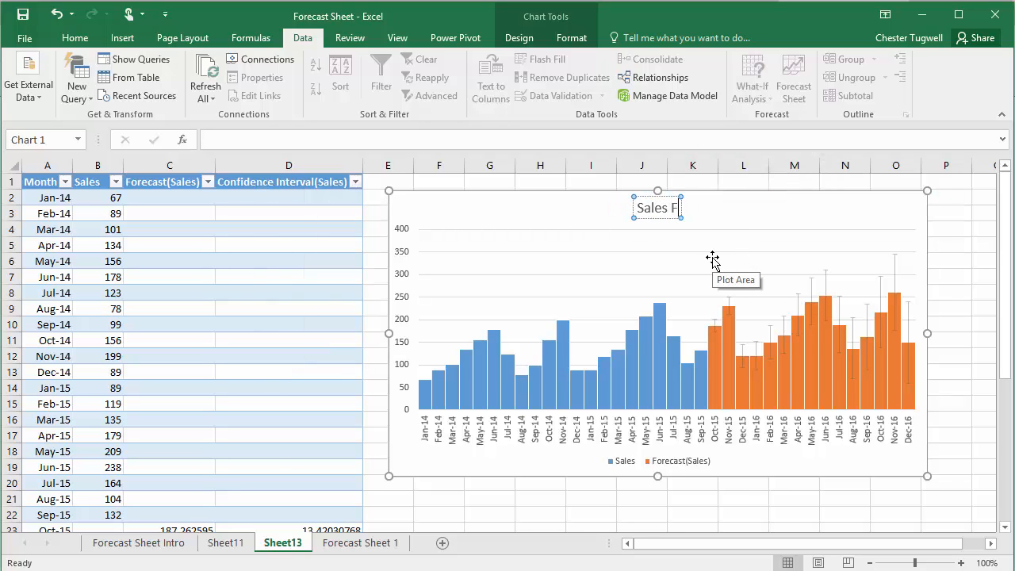
{"action": "type", "text": "Forecast"}
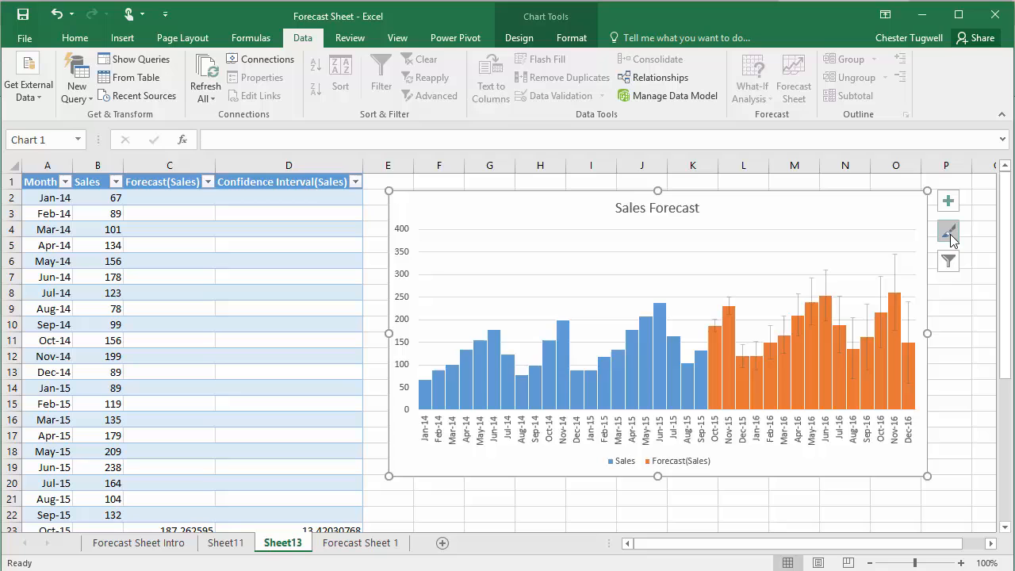
{"action": "left_click", "coordinate": [948, 231]}
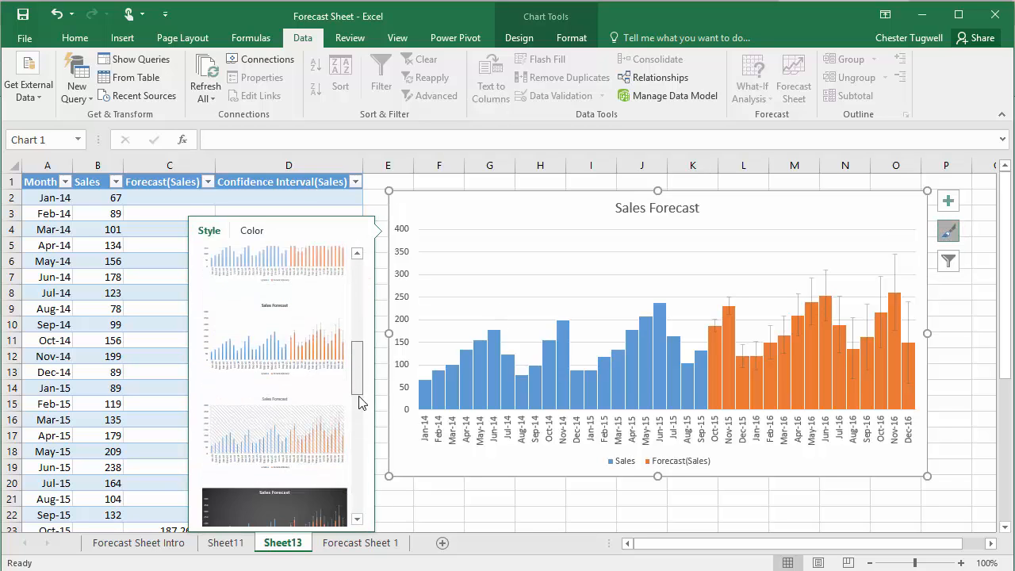
Apply the dark chart style from the Chart Styles gallery.
{"action": "left_click", "coordinate": [273, 356]}
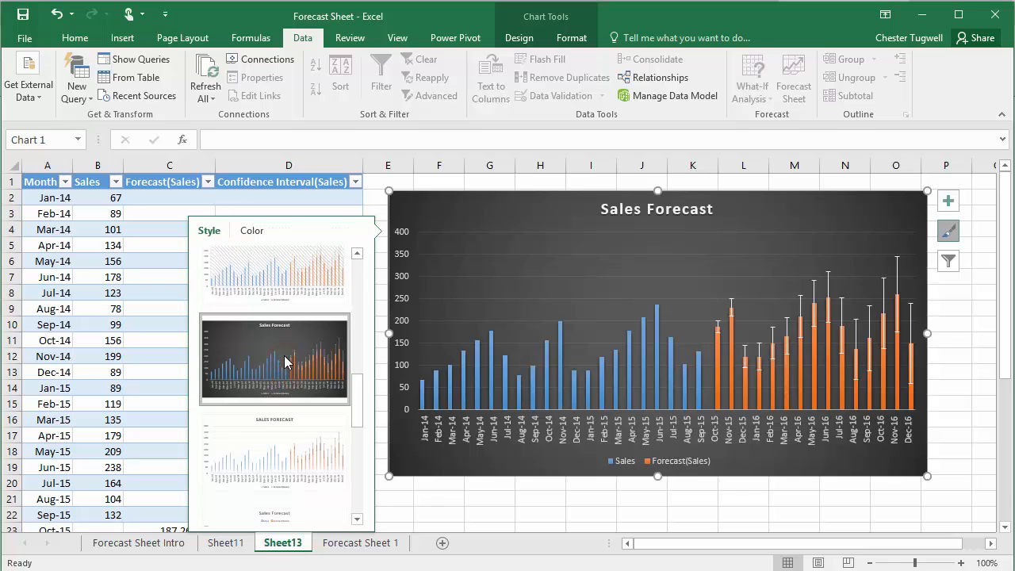